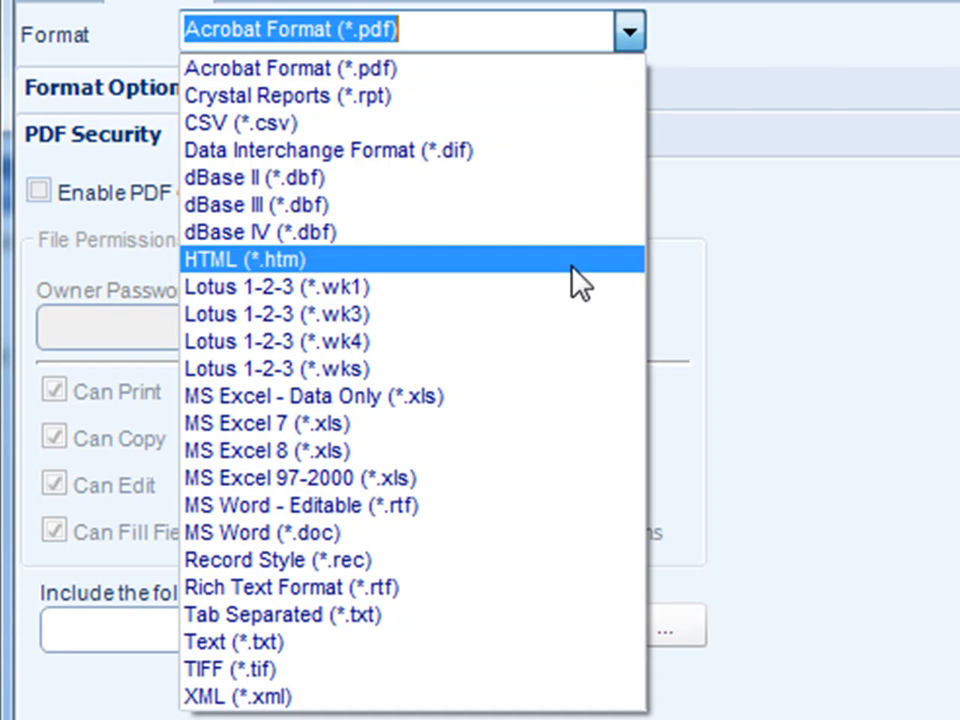
pyautogui.moveTo(480, 696)
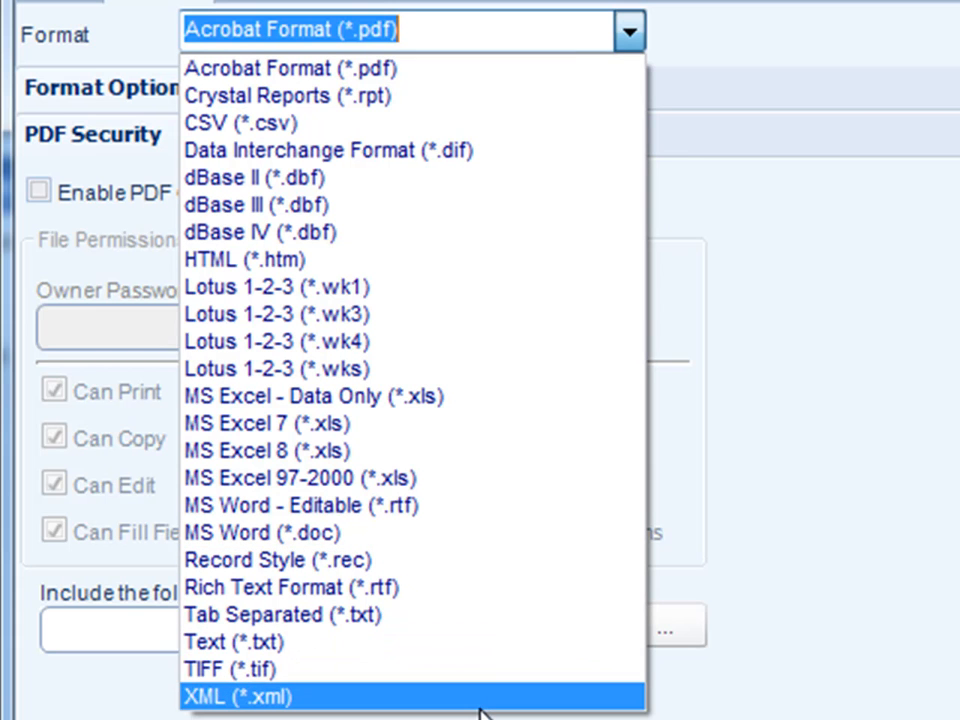
pyautogui.moveTo(310, 68)
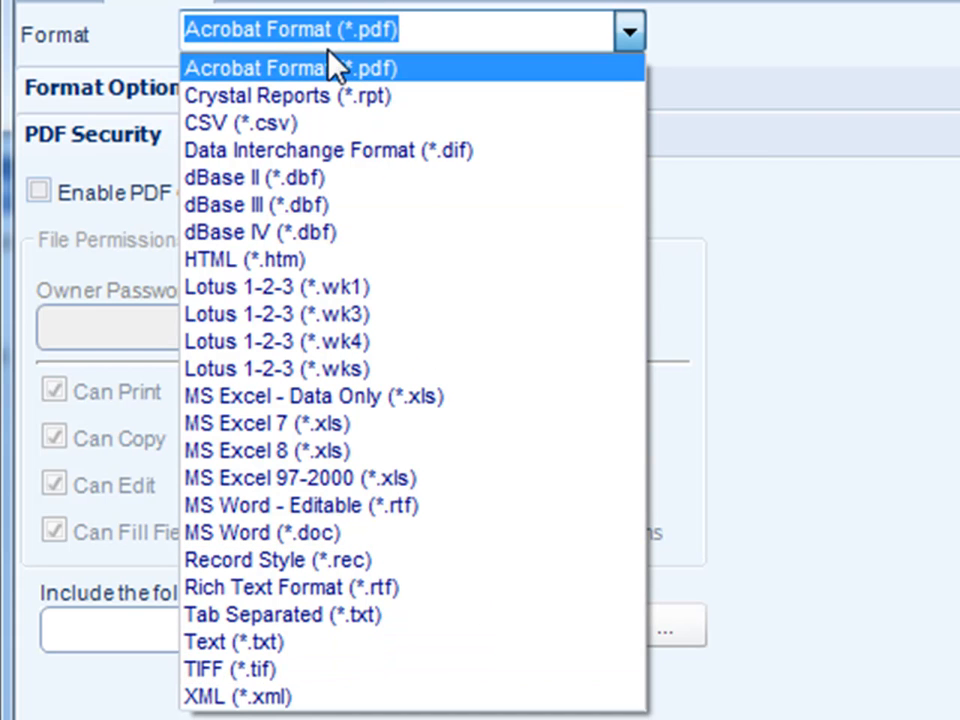
pyautogui.moveTo(318, 76)
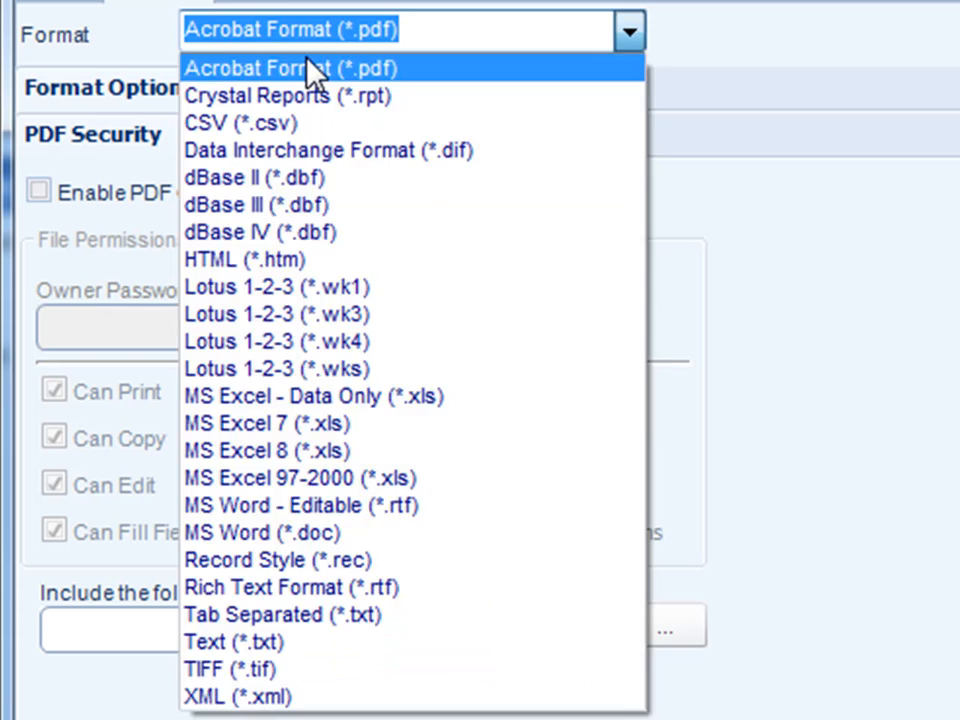
# - Keep Acrobat Format (*.pdf) as the email output format, closing the format list
pyautogui.click(310, 68)
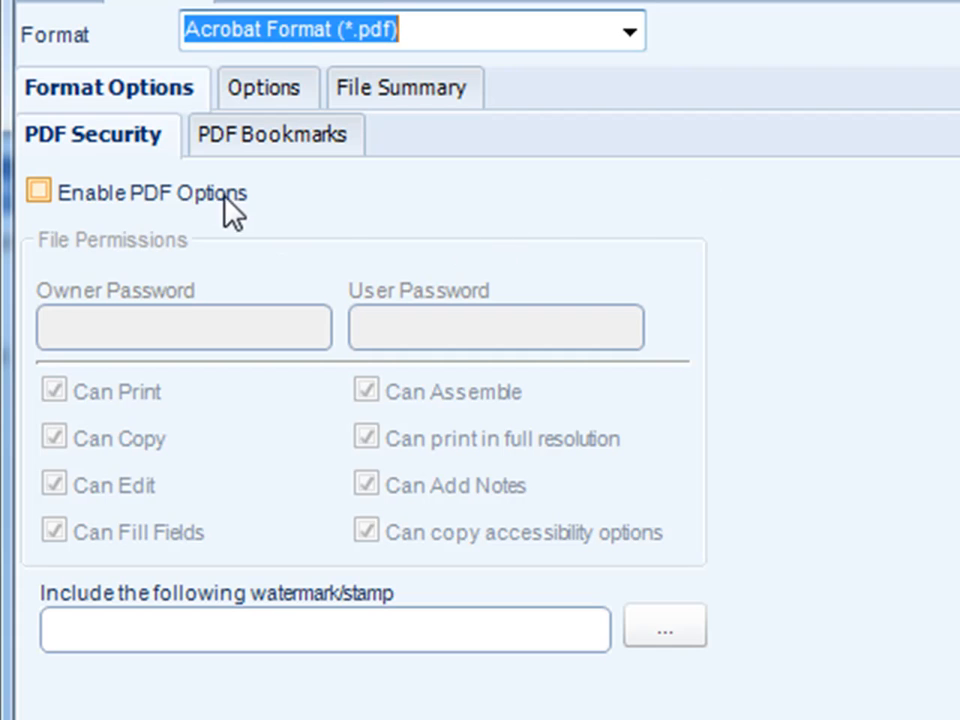
pyautogui.moveTo(196, 204)
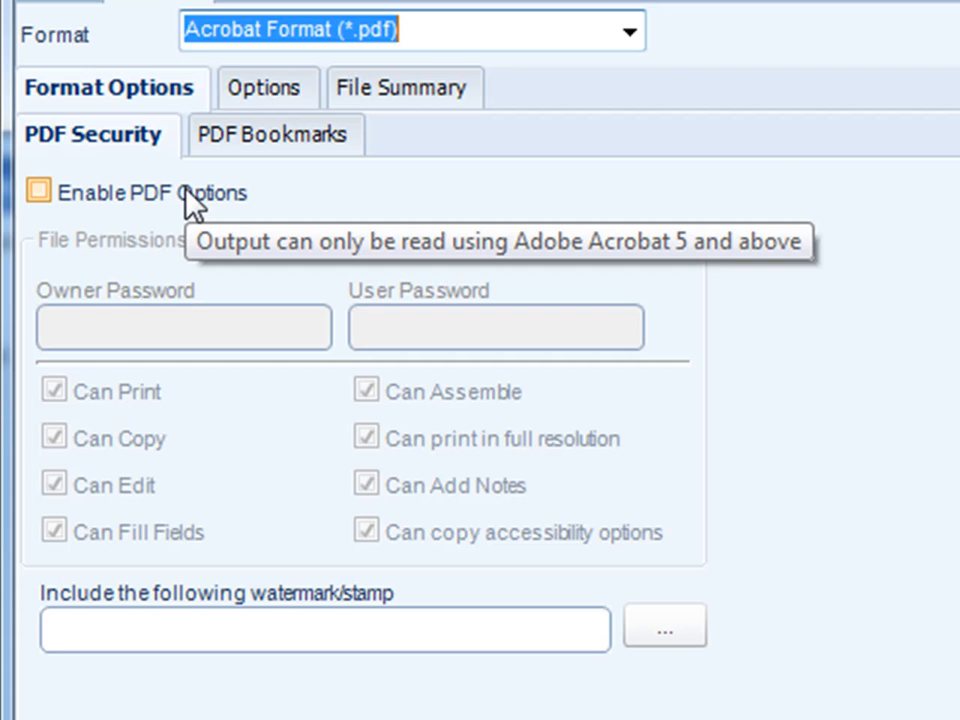
# - Enable PDF options and disallow printing, copying, full-resolution printing, notes and accessibility copying
pyautogui.click(40, 192)
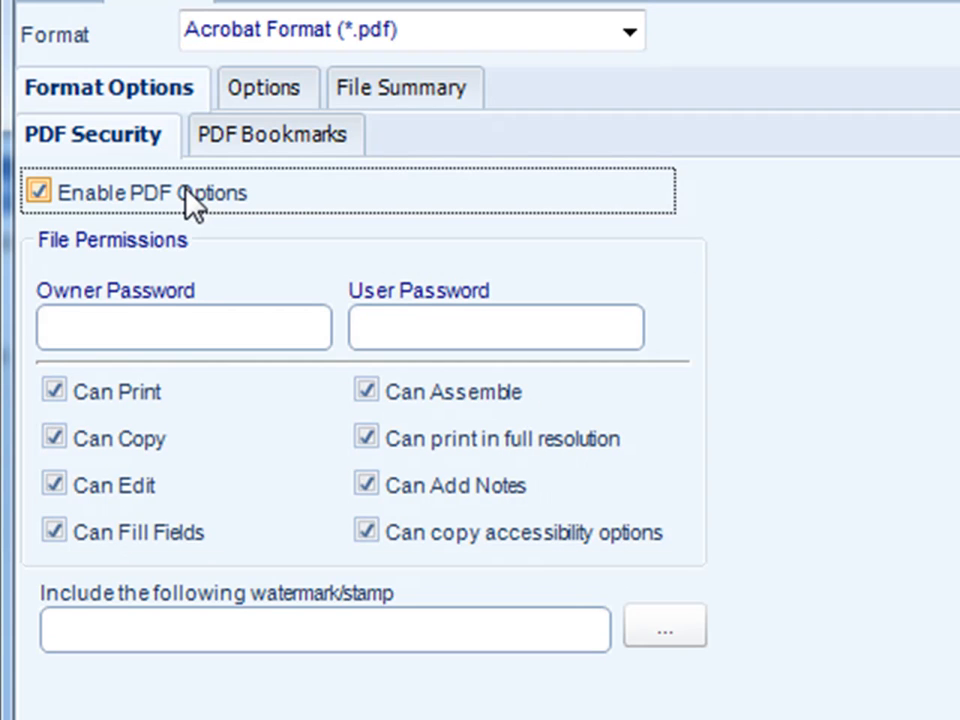
pyautogui.click(38, 190)
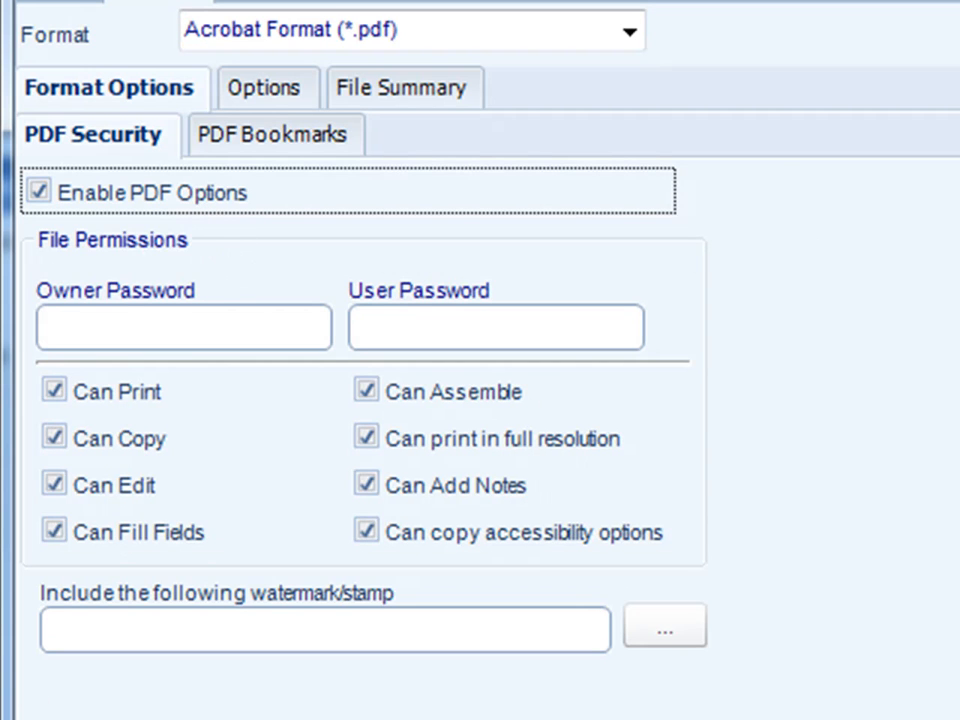
pyautogui.click(156, 328)
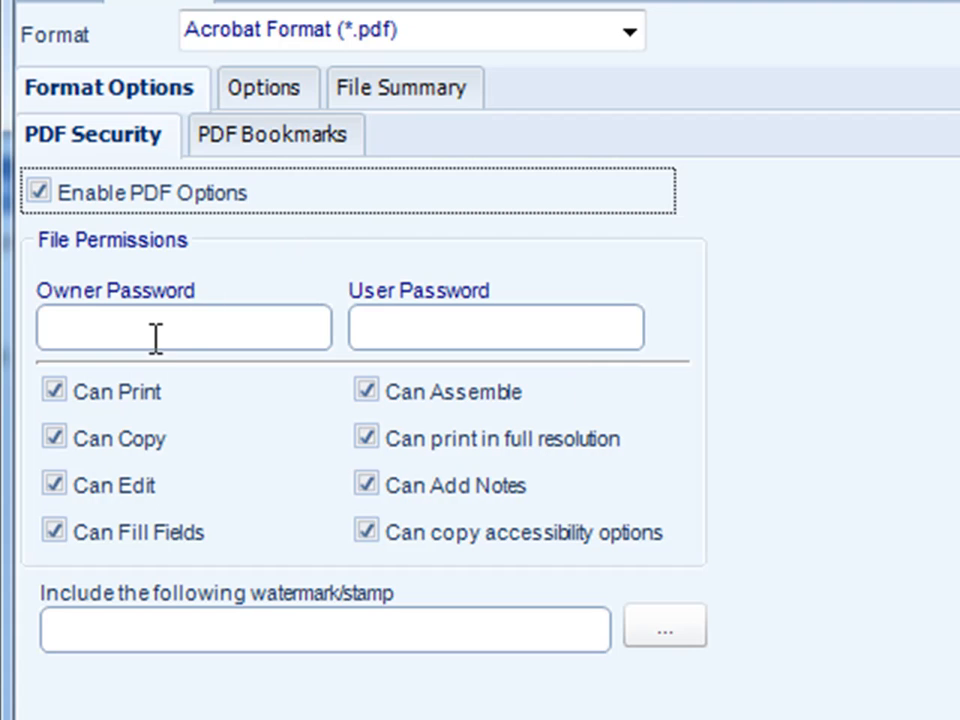
pyautogui.click(184, 328)
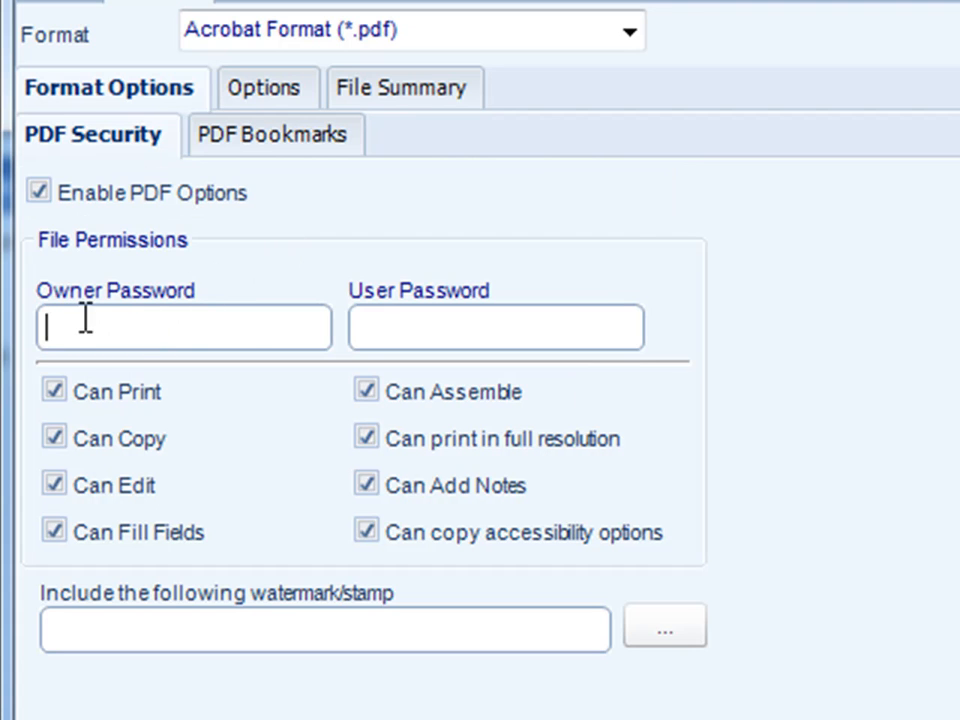
pyautogui.click(496, 328)
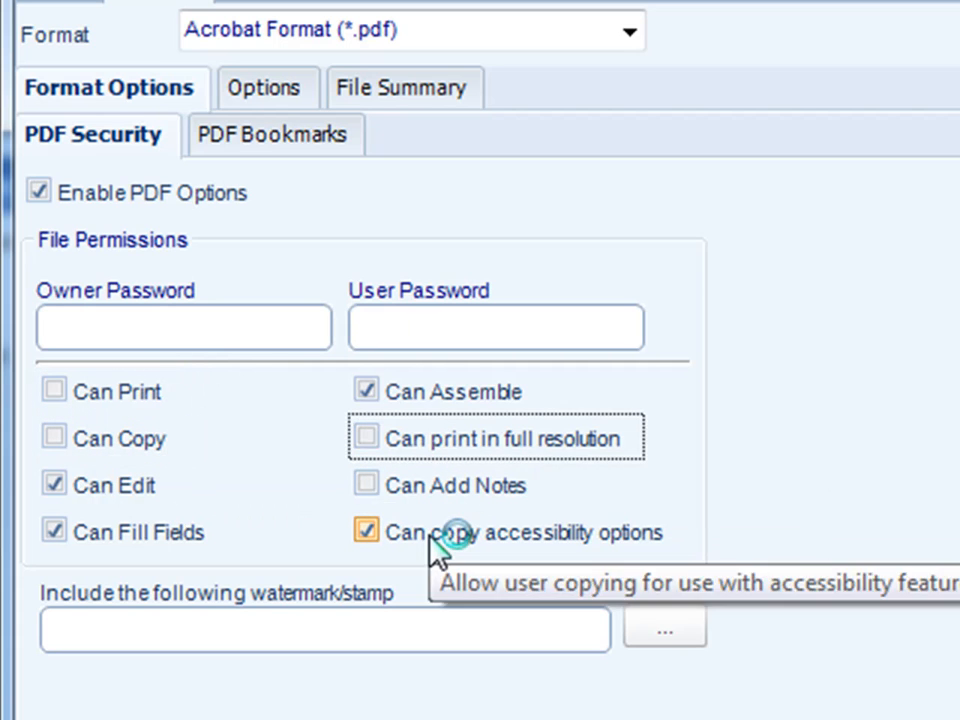
pyautogui.click(366, 532)
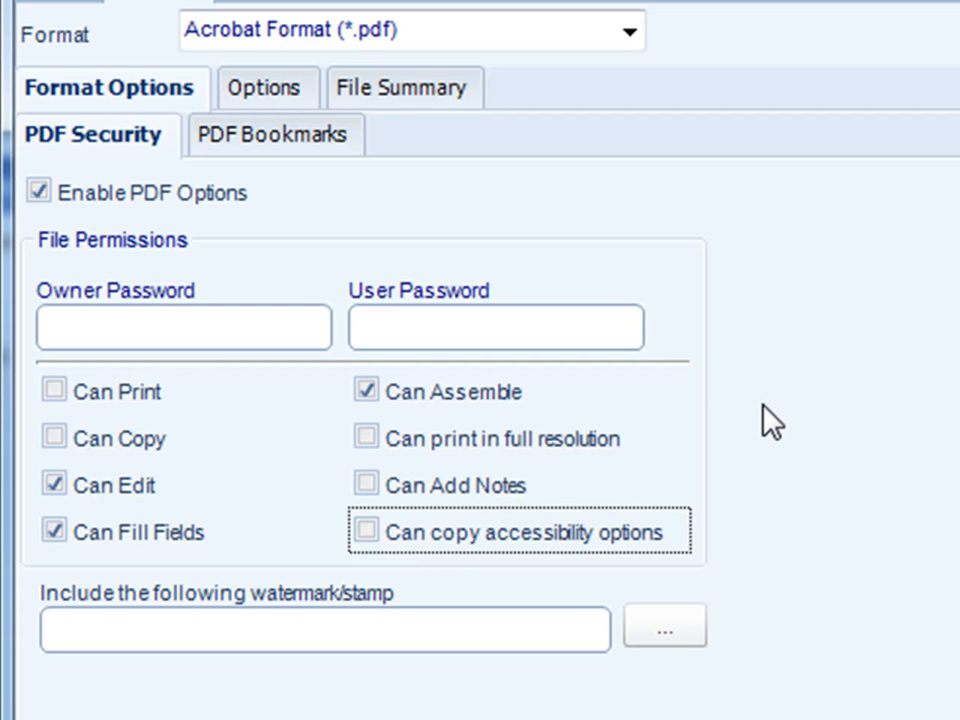
pyautogui.moveTo(764, 498)
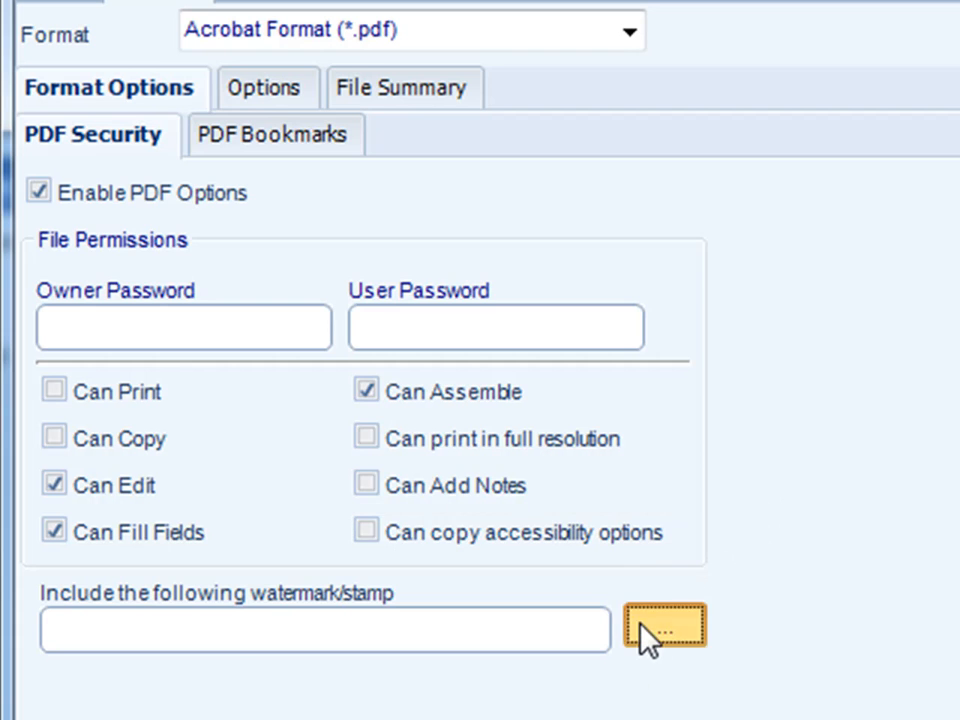
# - Set the PDF stamp to caption 'Confidential', Underlay, Middle, Center, angle 45, as a Graphic stamp
pyautogui.click(664, 628)
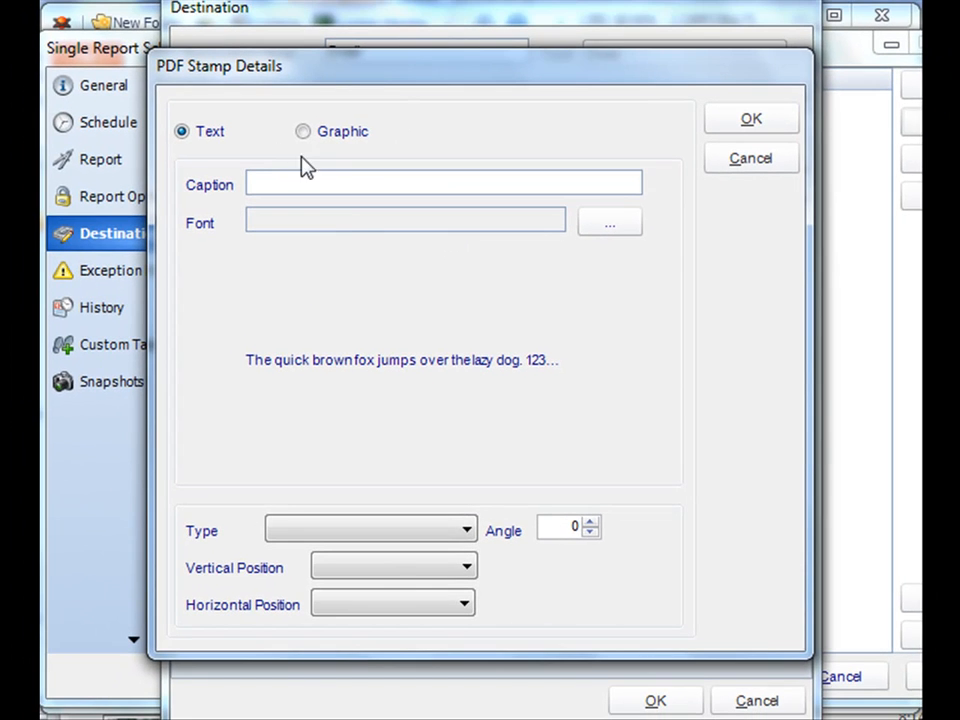
pyautogui.moveTo(210, 132)
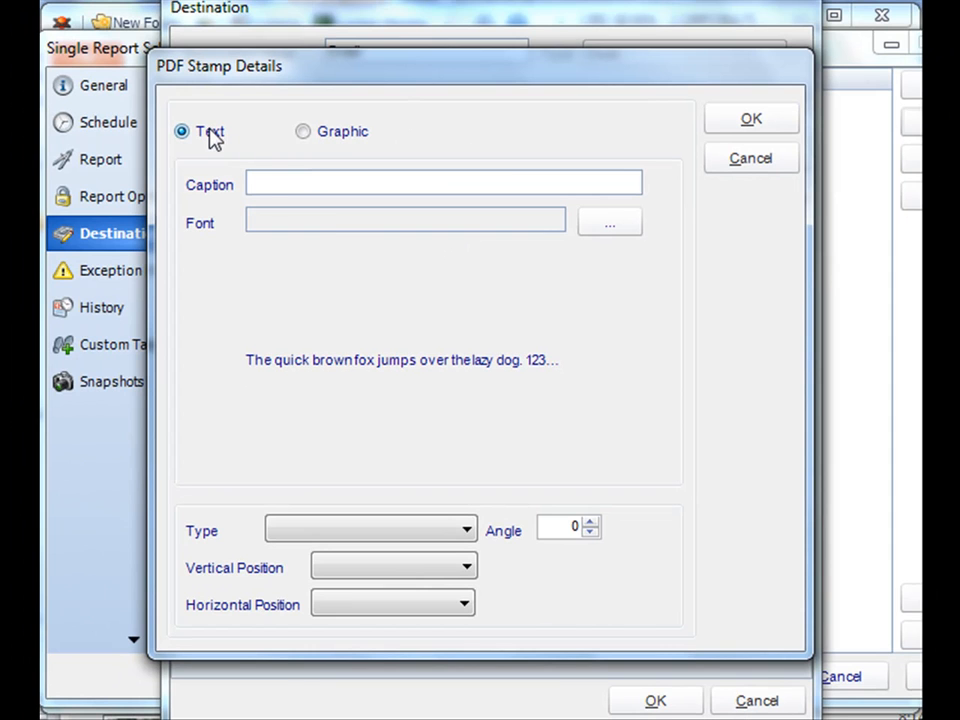
pyautogui.click(444, 184)
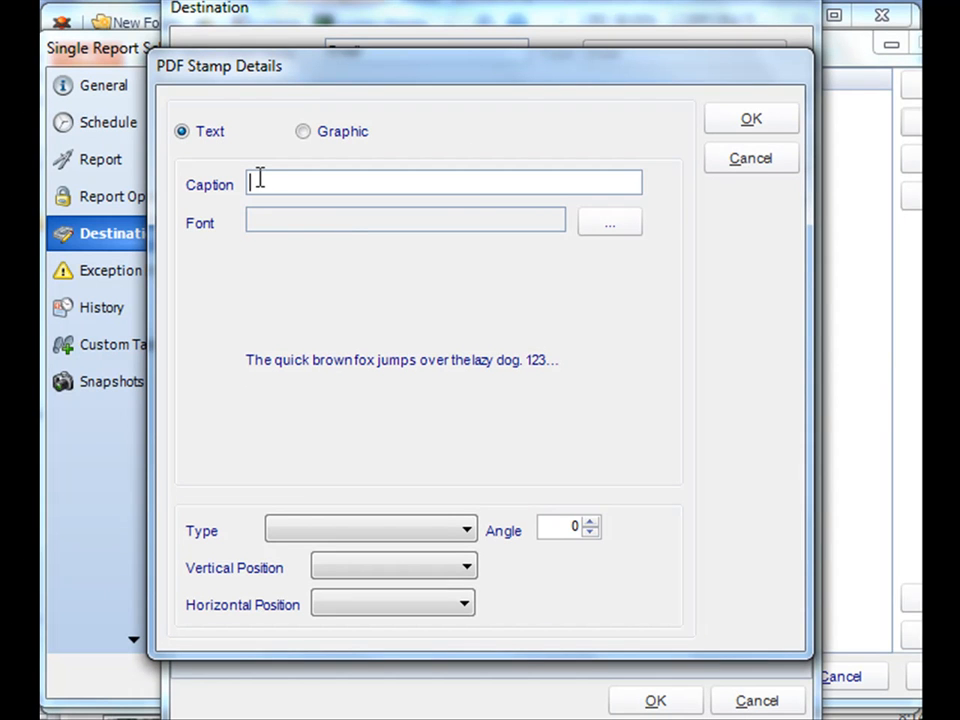
pyautogui.write('Confidential')
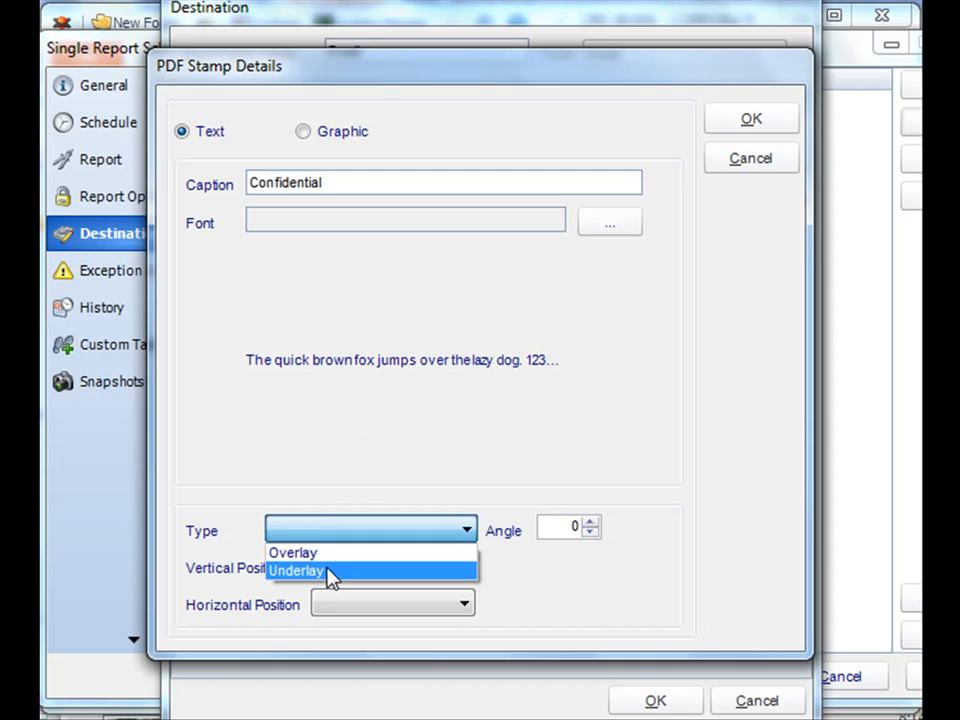
pyautogui.click(296, 572)
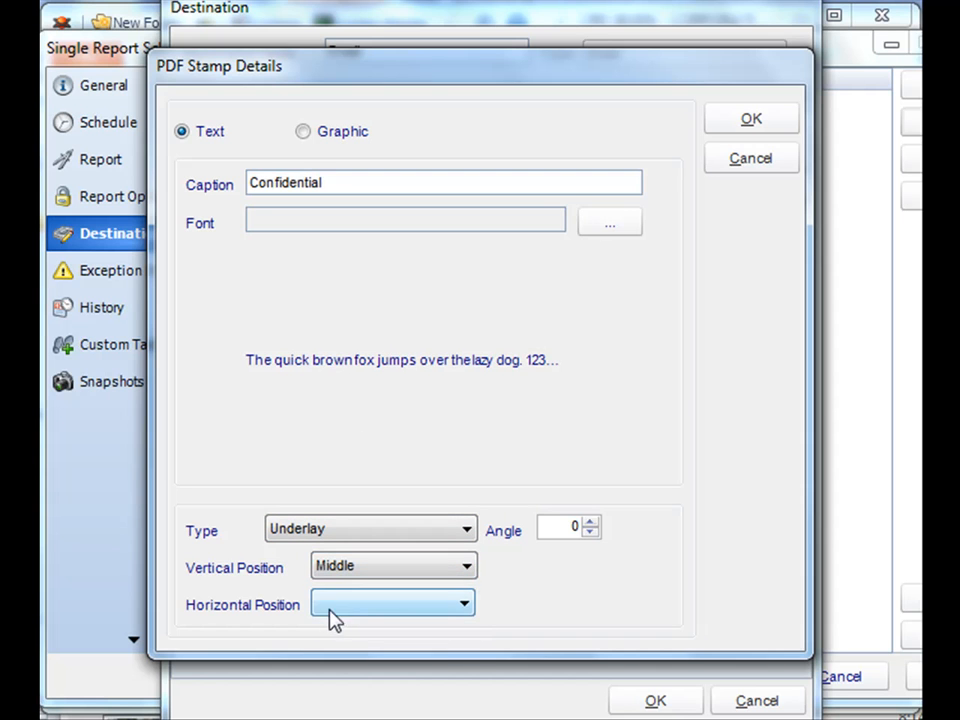
pyautogui.click(392, 604)
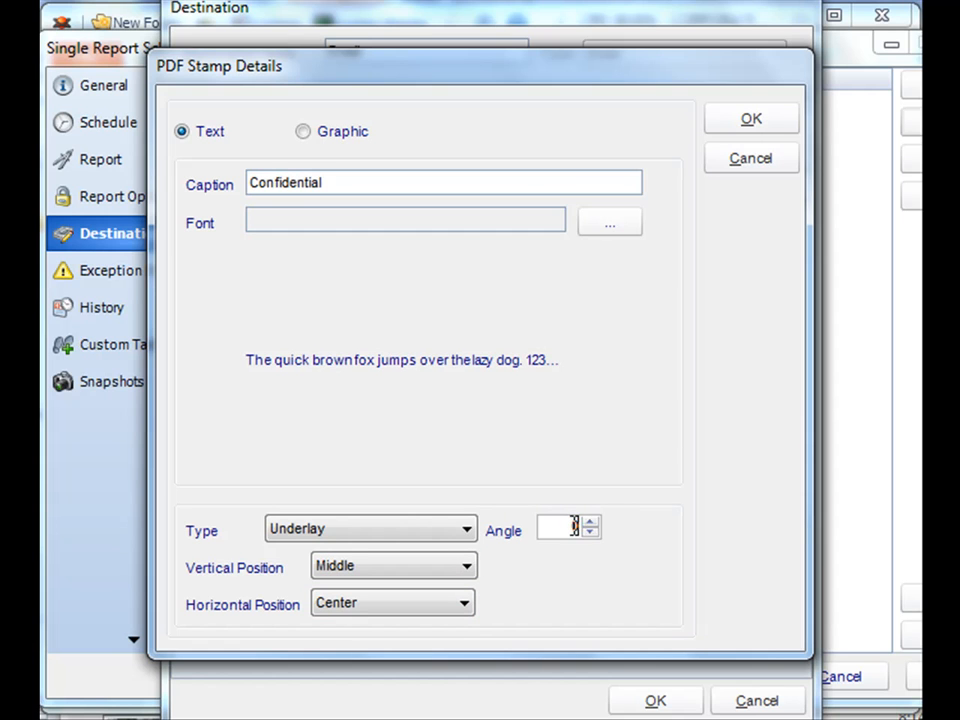
pyautogui.write('45')
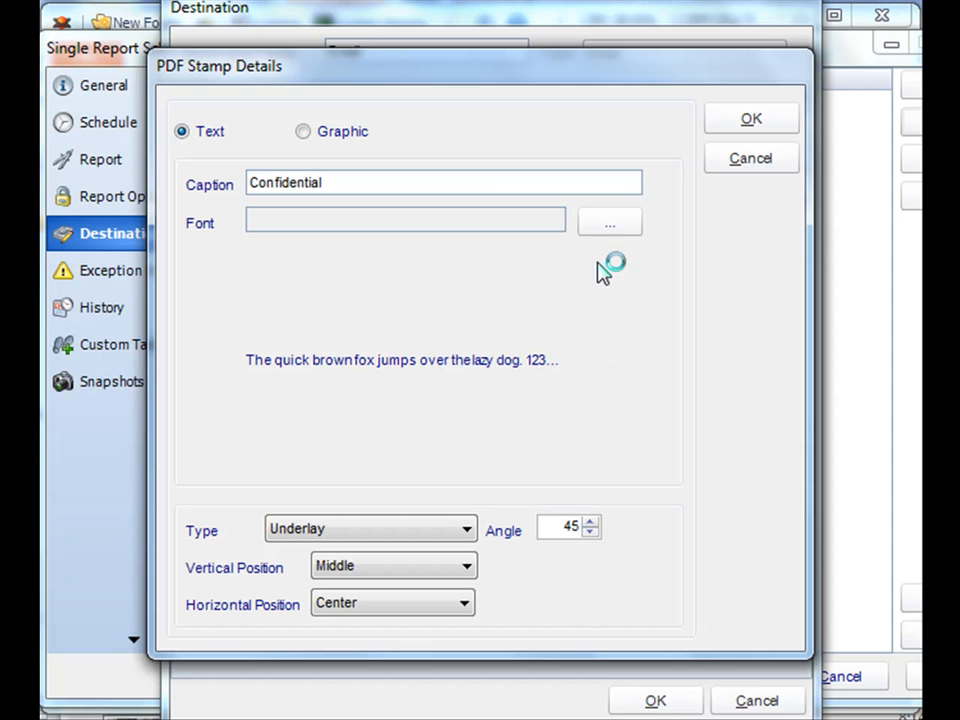
pyautogui.click(304, 132)
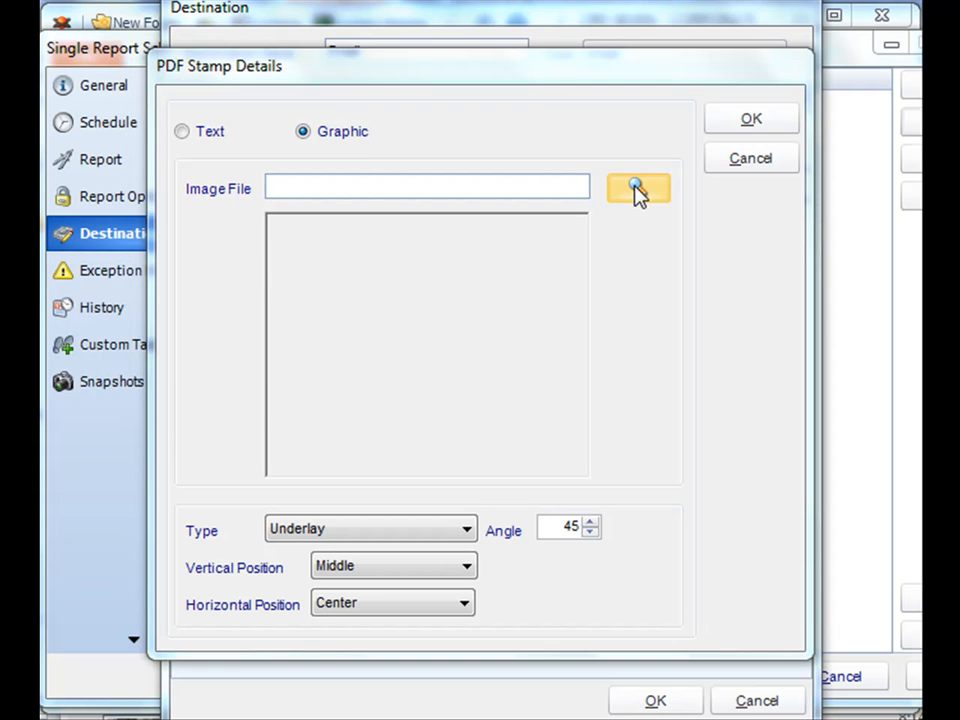
# - Choose the Jellyfish sample picture as the stamp image and confirm the stamp settings
pyautogui.click(638, 188)
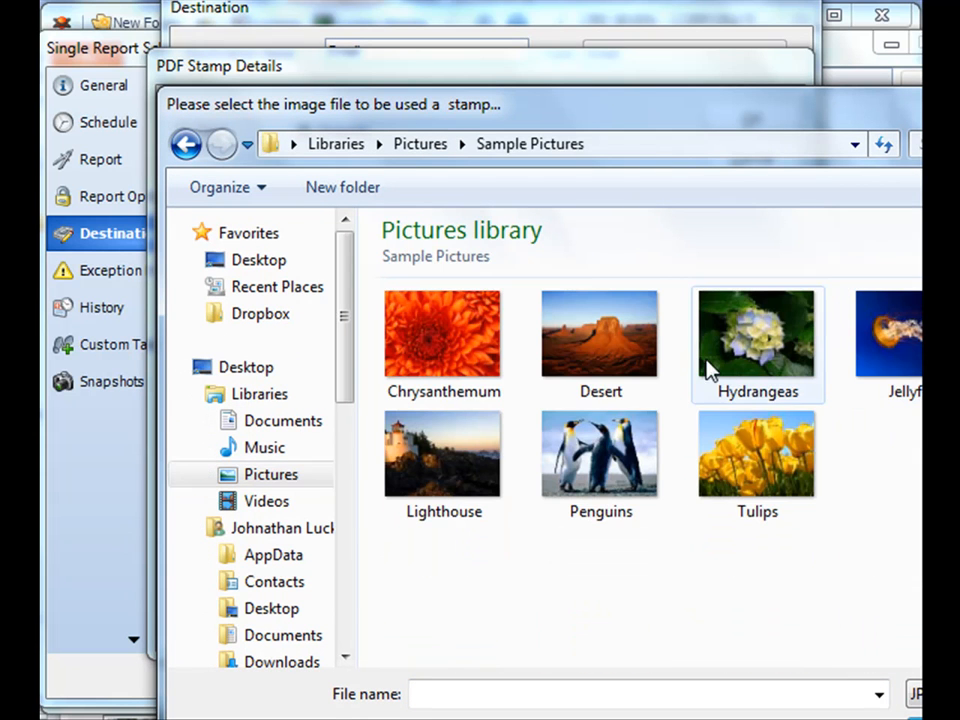
pyautogui.doubleClick(888, 332)
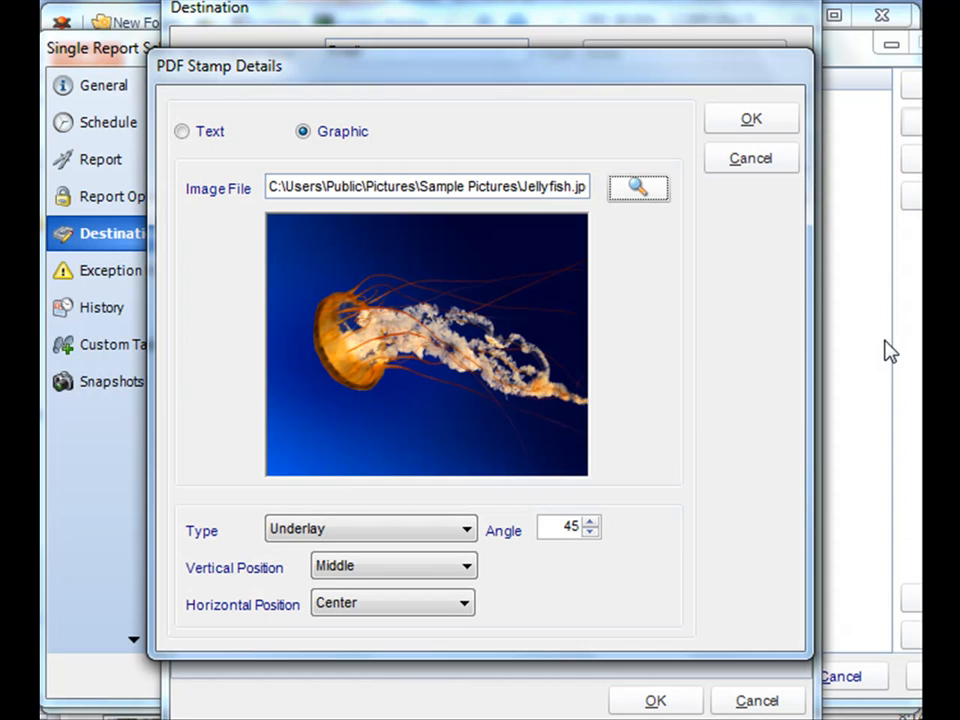
pyautogui.moveTo(610, 296)
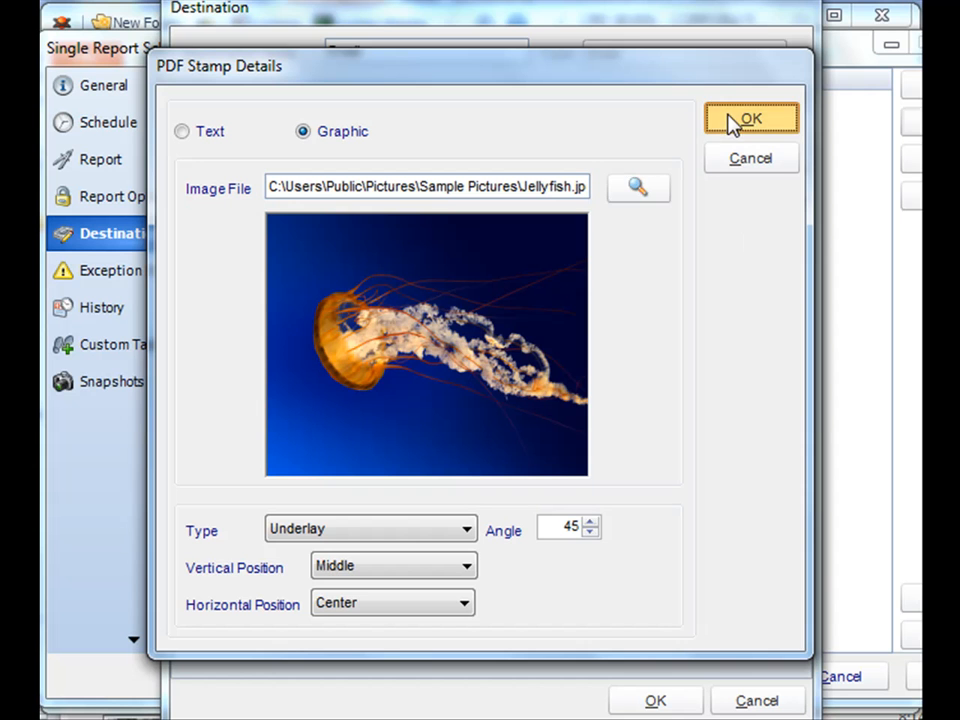
pyautogui.click(752, 118)
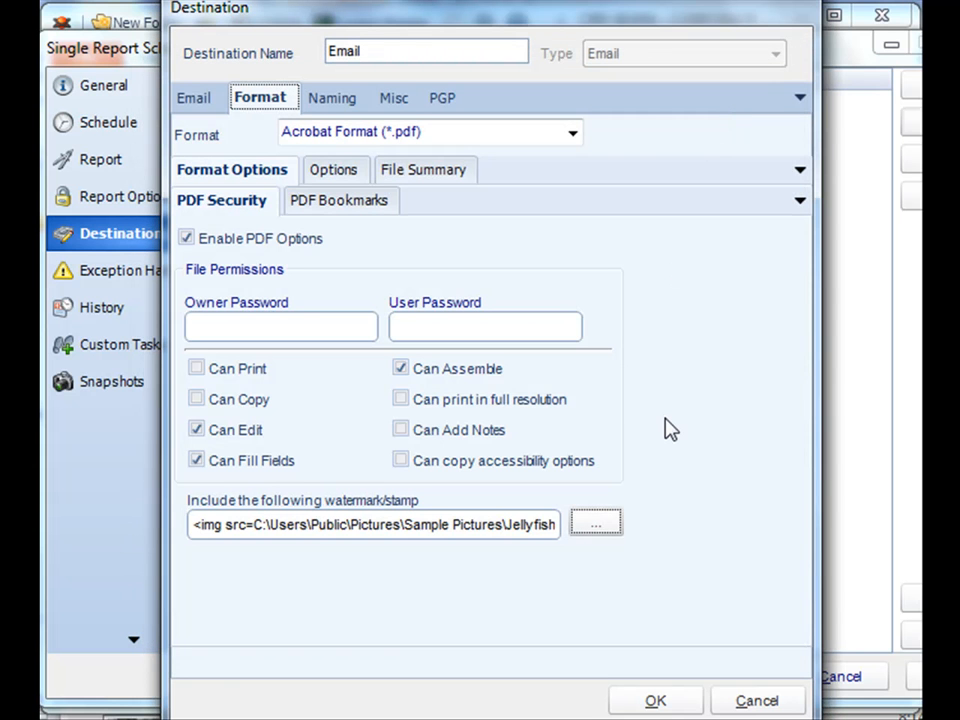
# - Turn on 'Add bookmarks to output PDF file' and return to the PDF Security settings
pyautogui.click(340, 200)
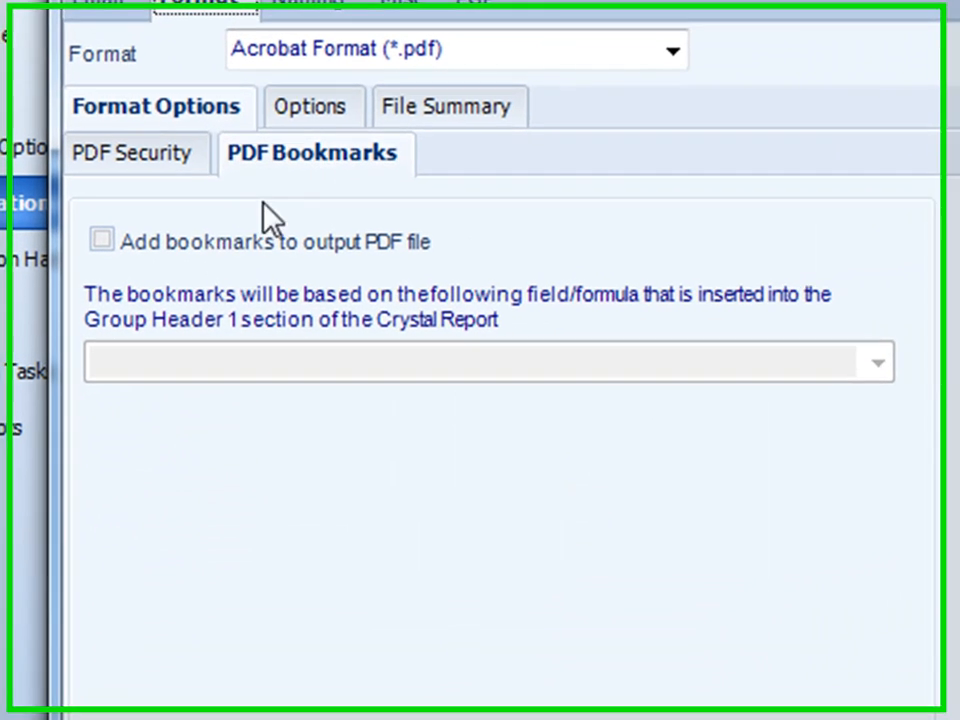
pyautogui.click(100, 240)
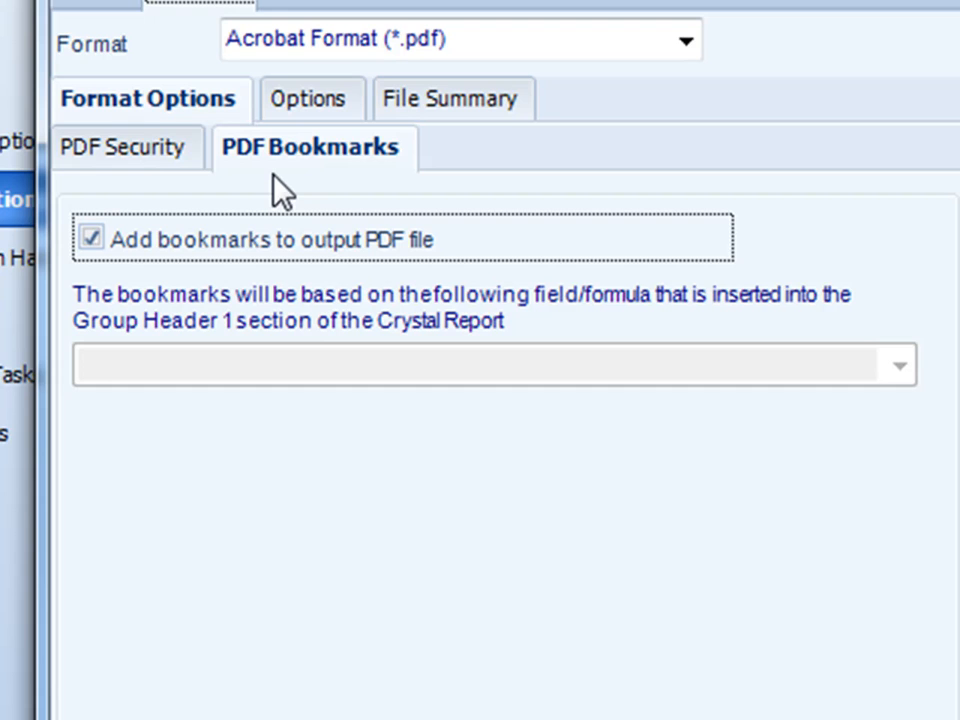
pyautogui.click(126, 148)
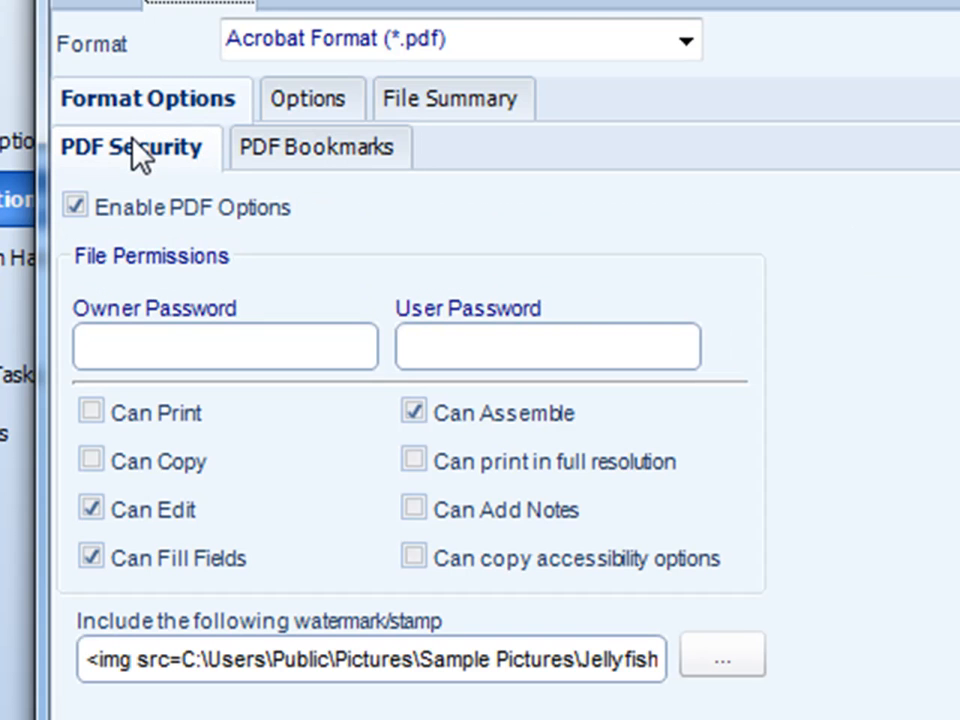
# - Switch the output format to Crystal Reports (*.rpt) and reopen the list of formats
pyautogui.click(686, 40)
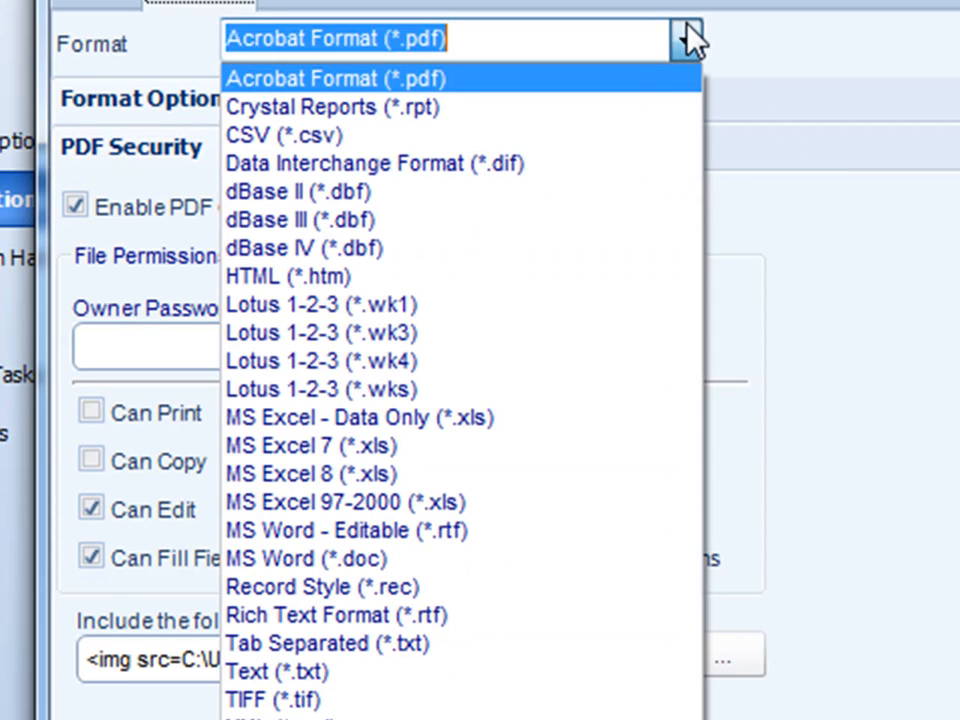
pyautogui.moveTo(640, 108)
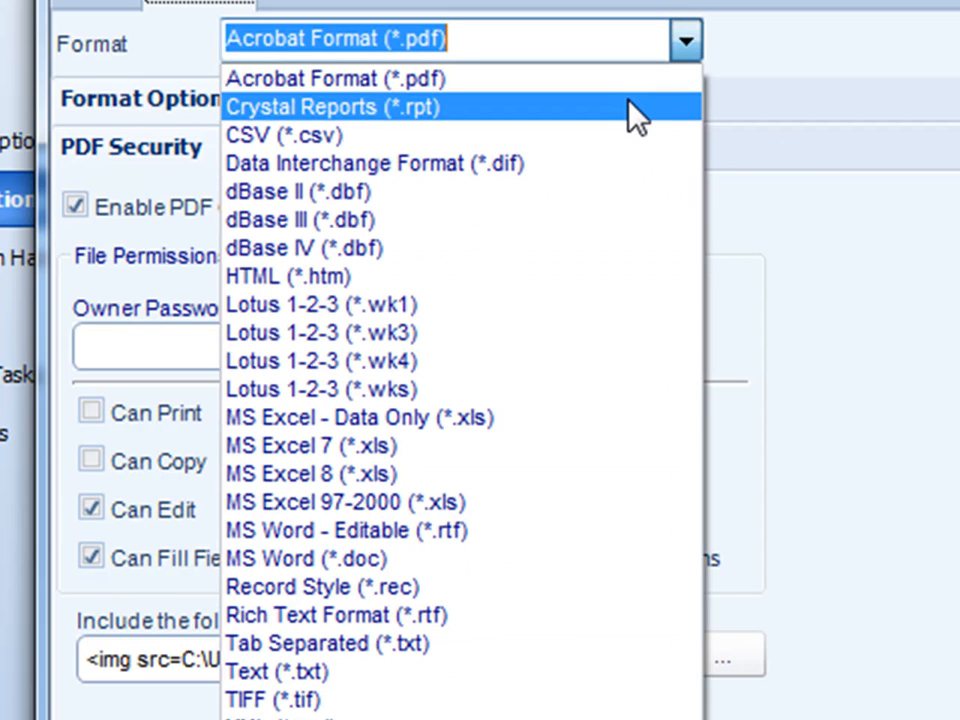
pyautogui.click(330, 106)
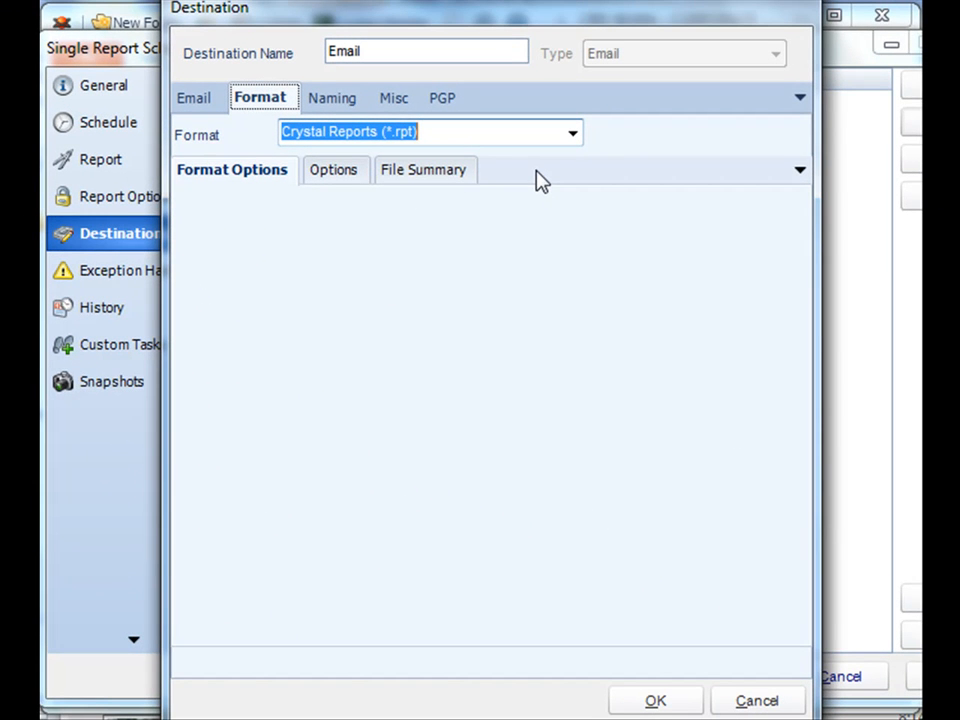
pyautogui.moveTo(304, 404)
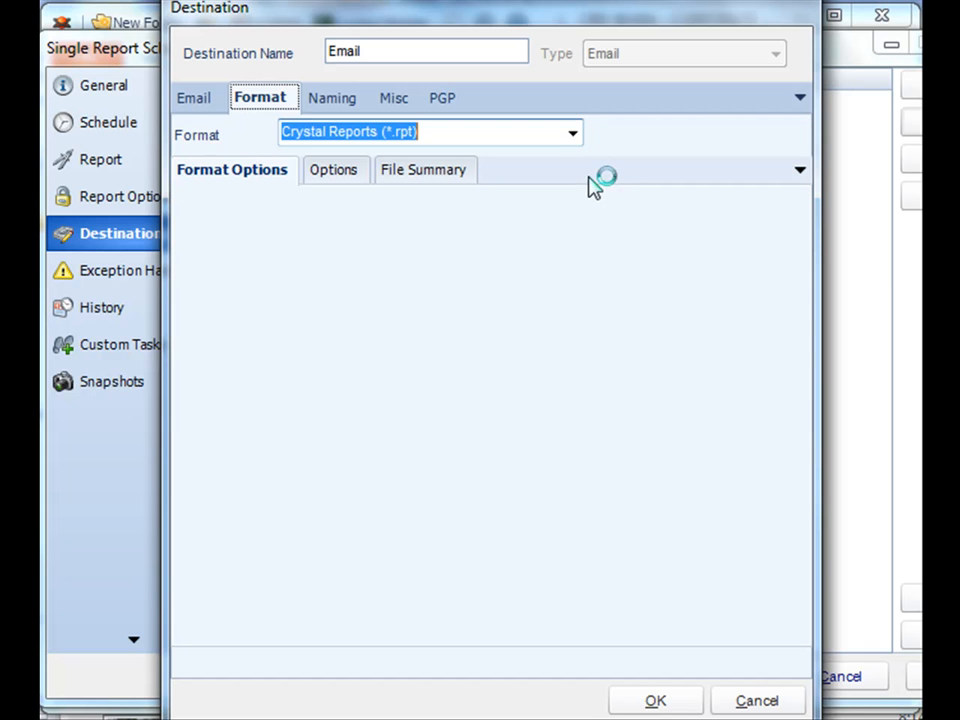
pyautogui.click(572, 132)
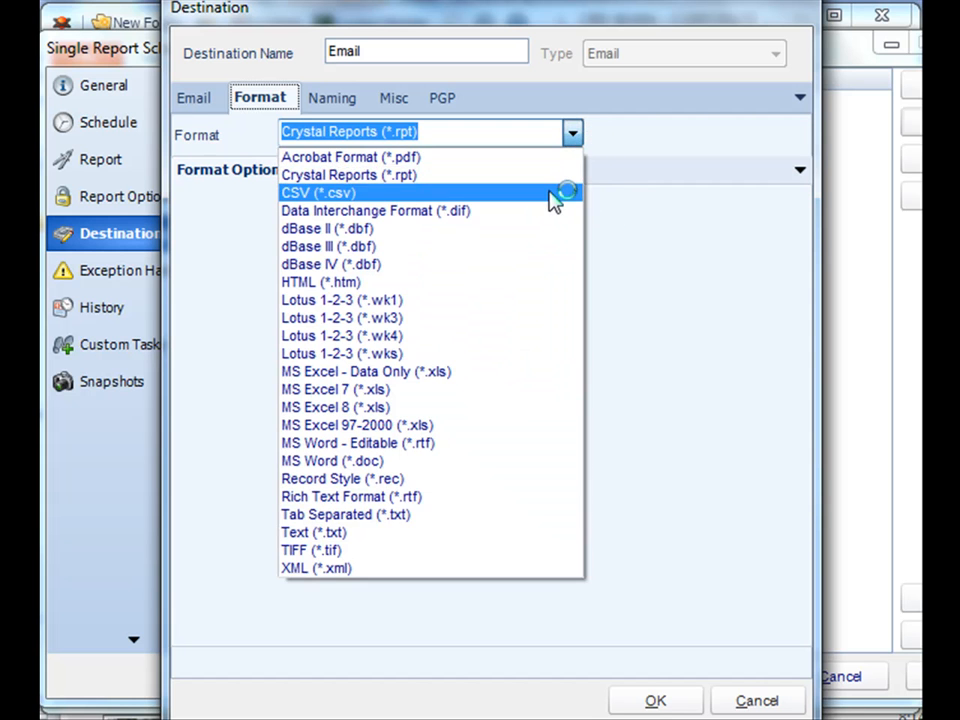
# - Switch the output format to CSV (*.csv) with Tab separator and Legacy export mode
pyautogui.click(316, 192)
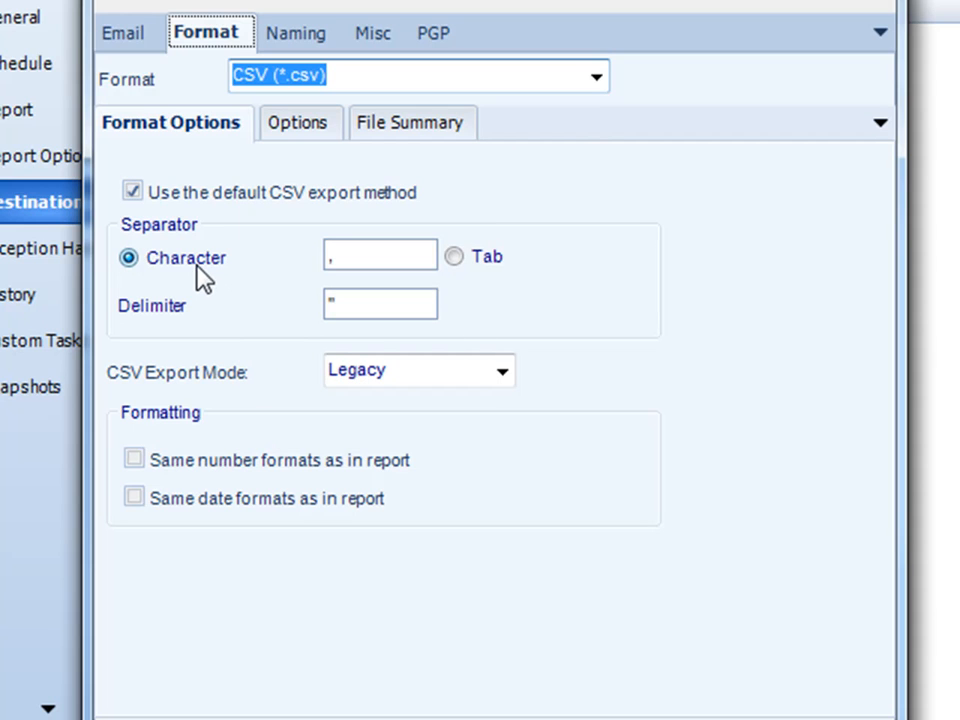
pyautogui.moveTo(158, 284)
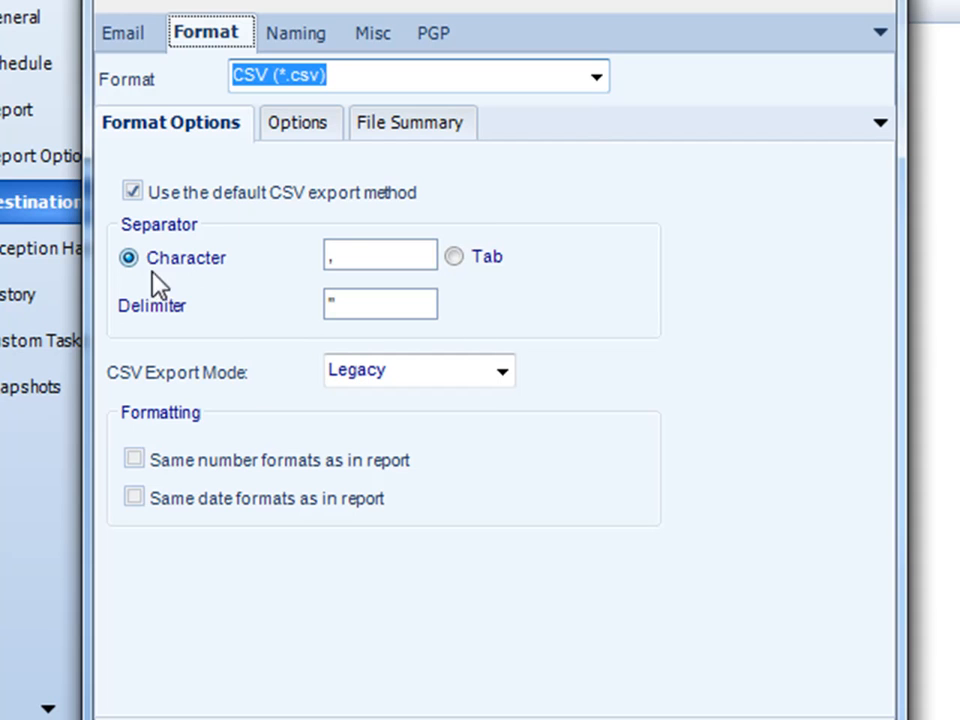
pyautogui.click(454, 256)
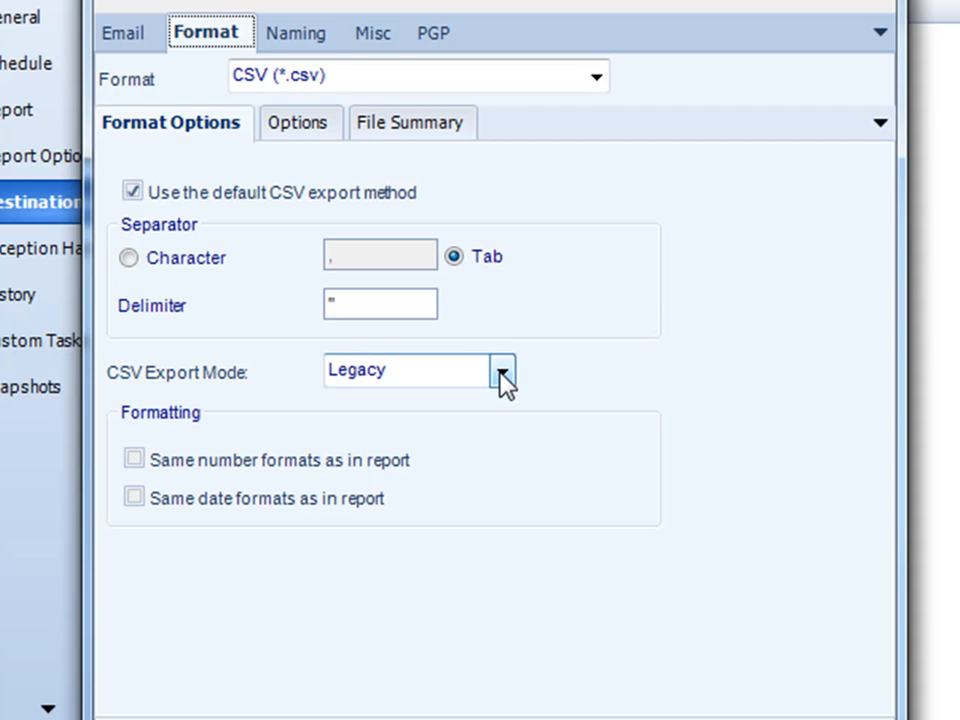
pyautogui.click(502, 370)
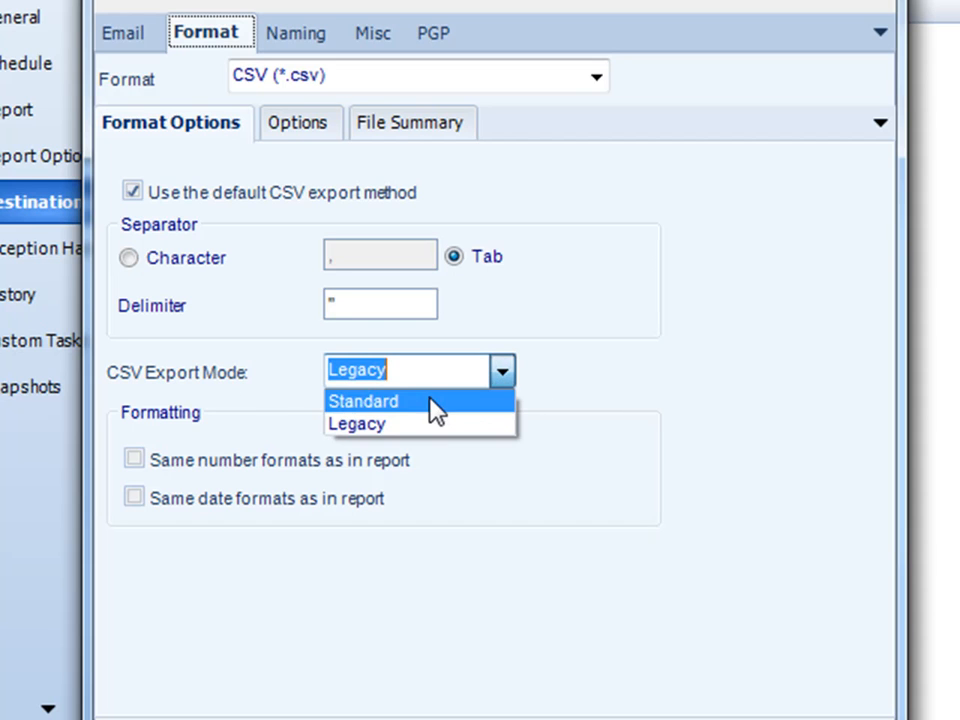
pyautogui.click(356, 424)
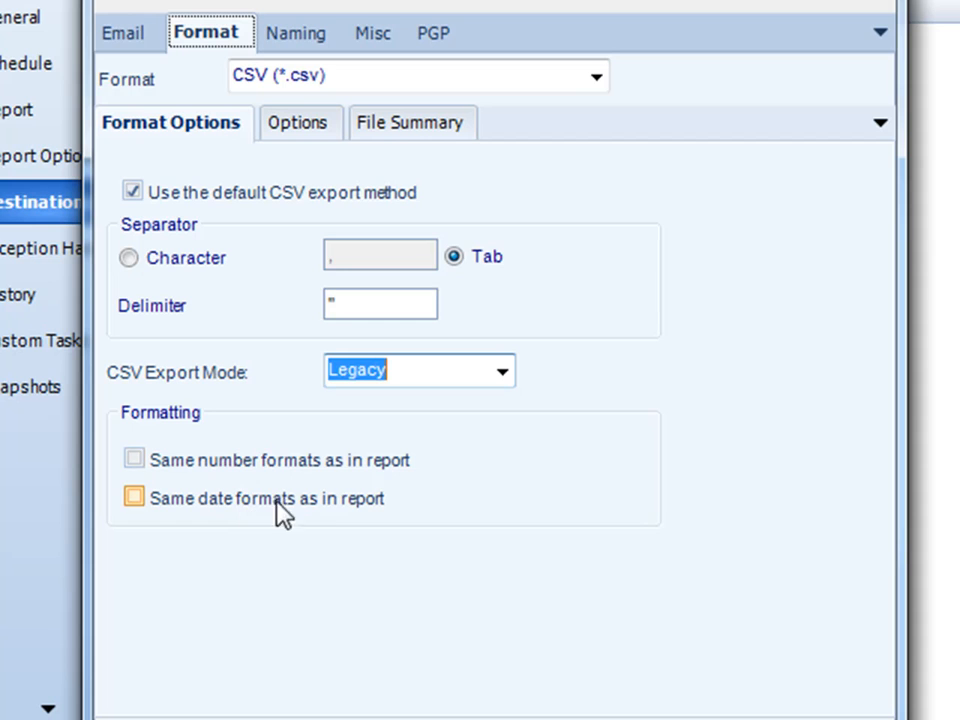
pyautogui.click(132, 498)
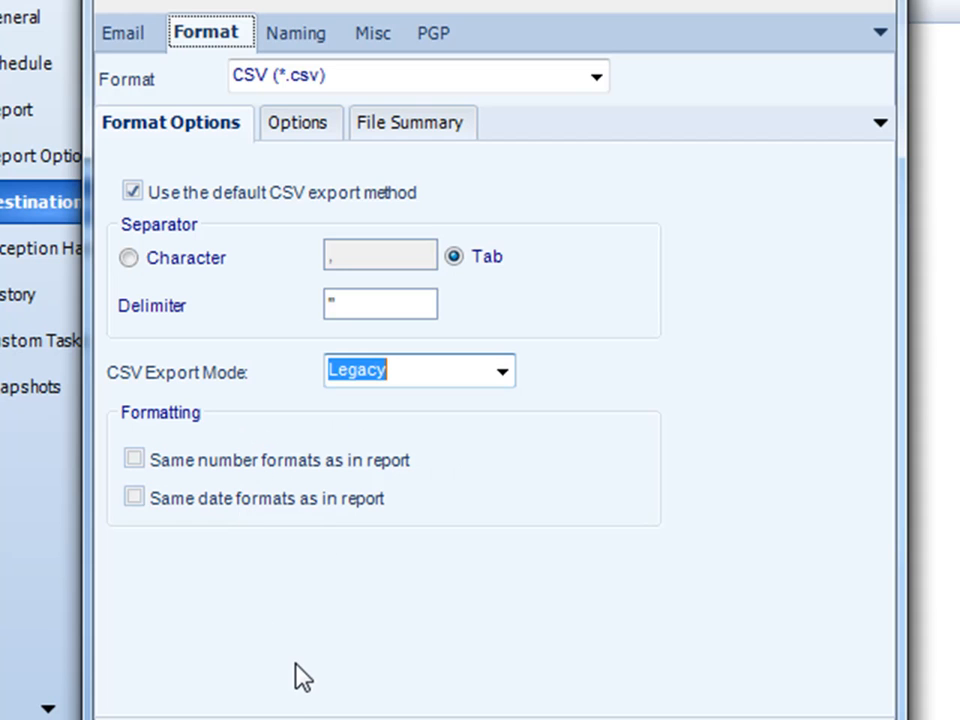
# - Review the CSV page range and append options, leaving All Pages, and reopen the format list
pyautogui.click(284, 122)
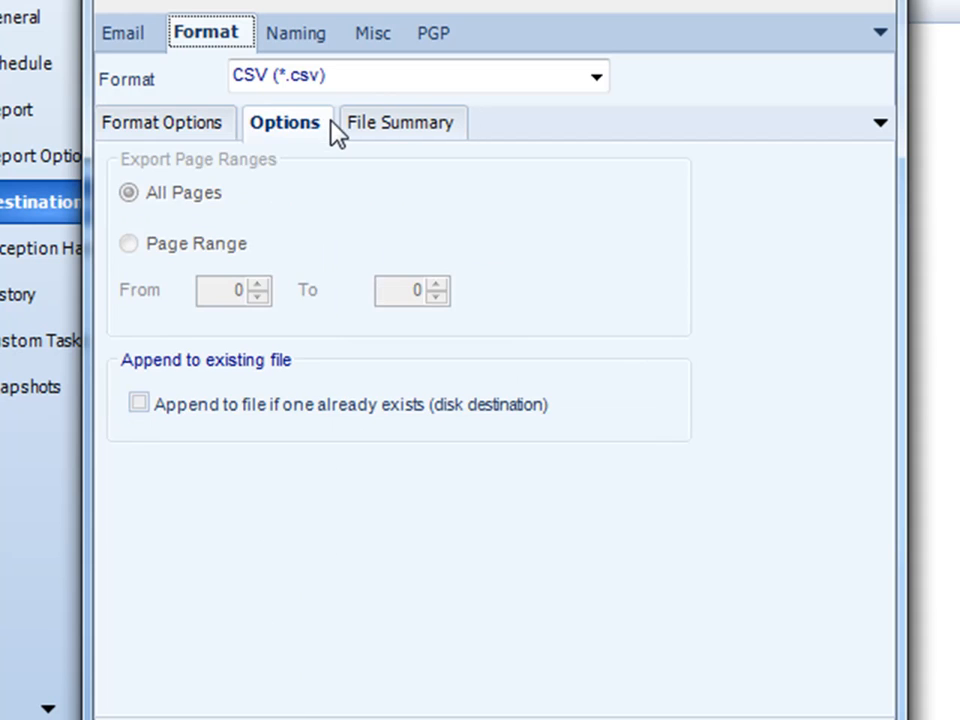
pyautogui.moveTo(172, 176)
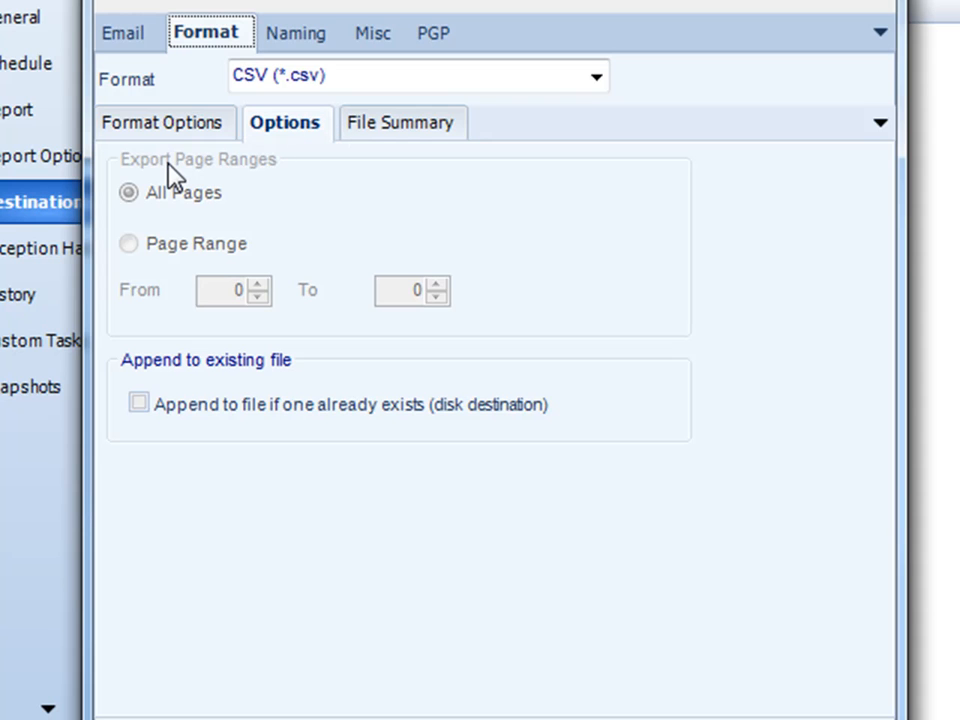
pyautogui.moveTo(164, 244)
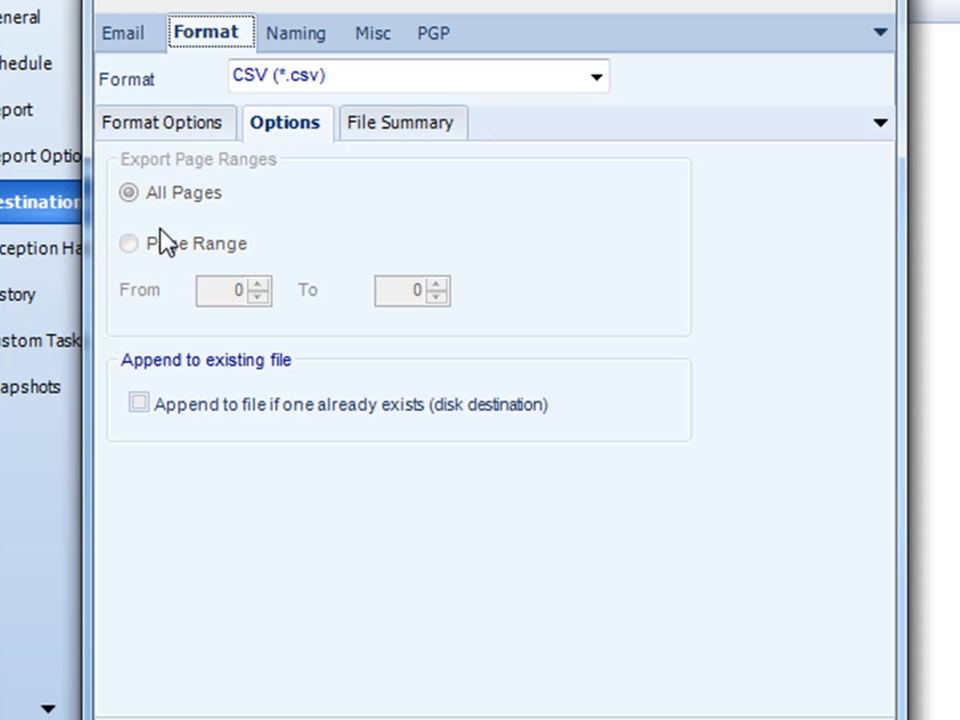
pyautogui.click(140, 404)
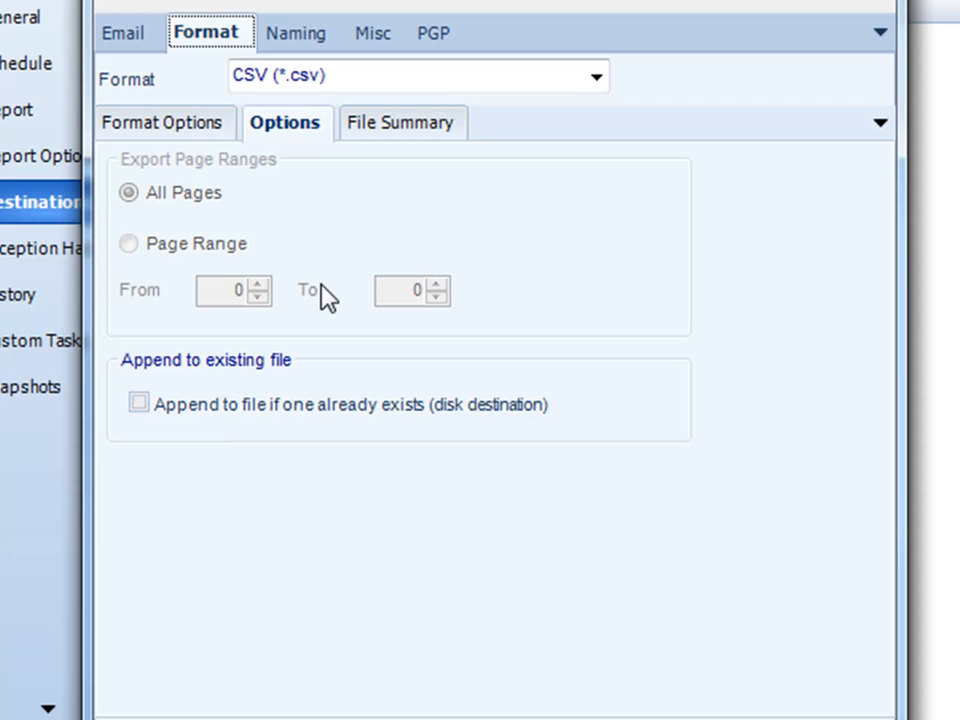
pyautogui.moveTo(496, 140)
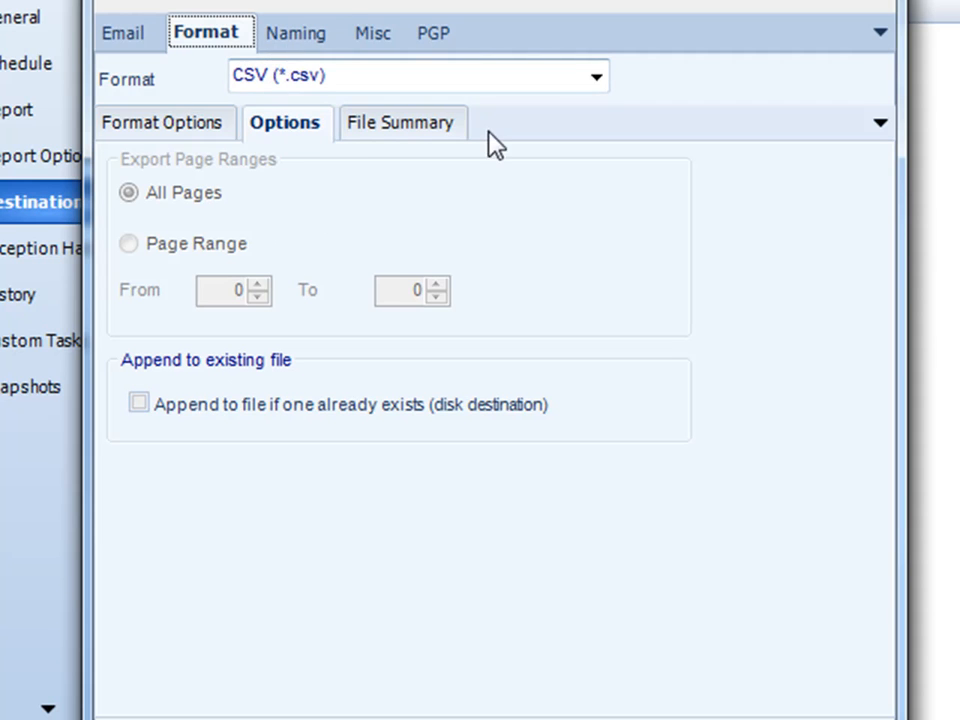
pyautogui.click(596, 76)
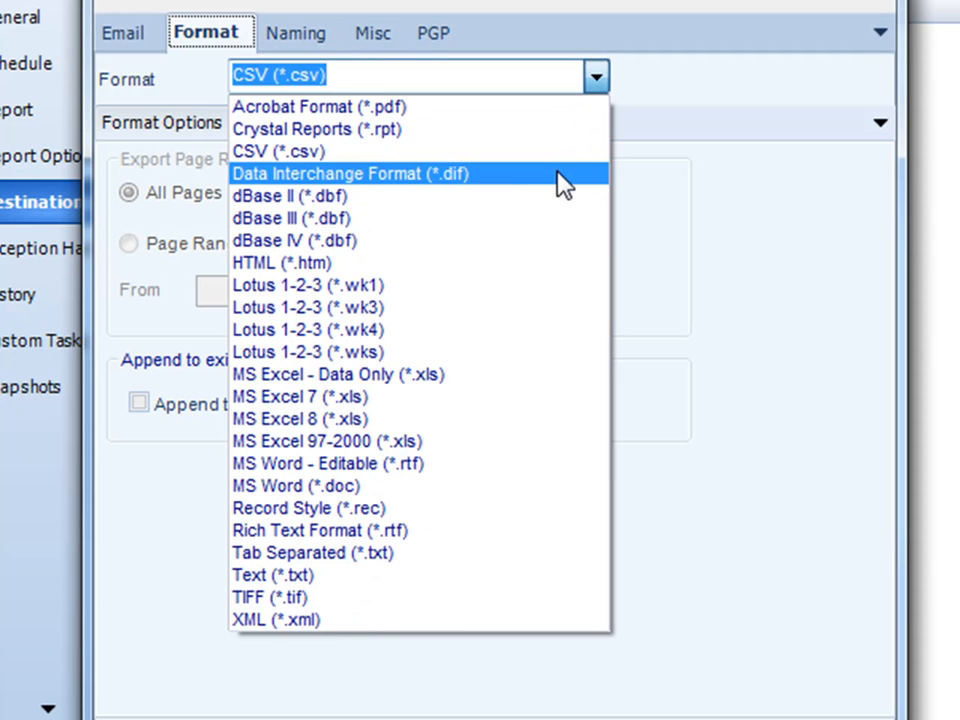
# - Switch the output format to Data Interchange Format (*.dif), view its empty options, and reopen the format list
pyautogui.click(348, 172)
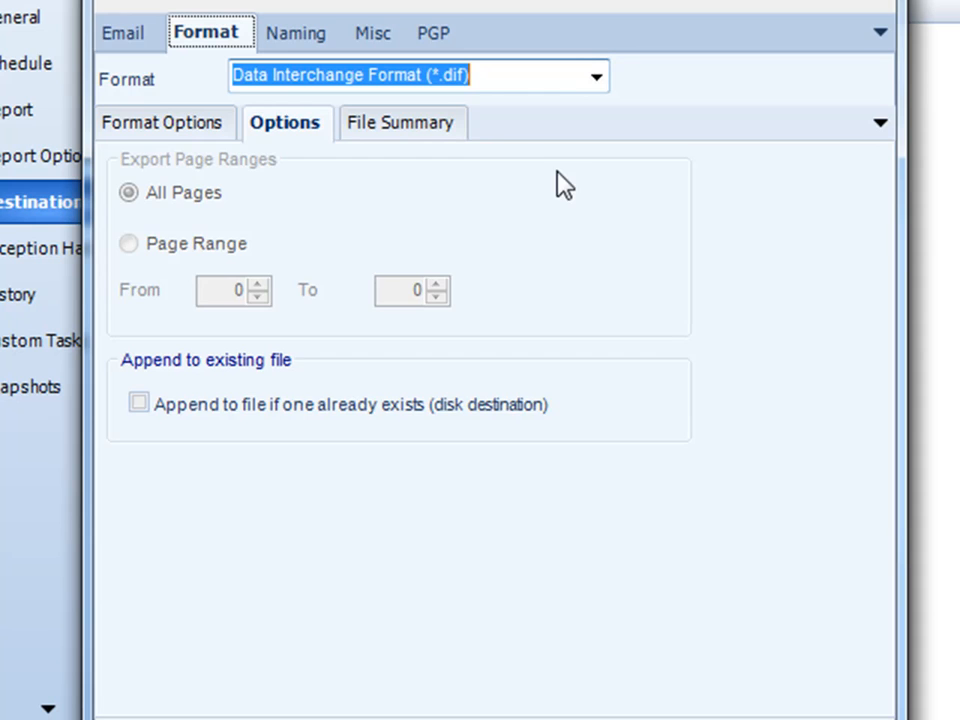
pyautogui.click(164, 122)
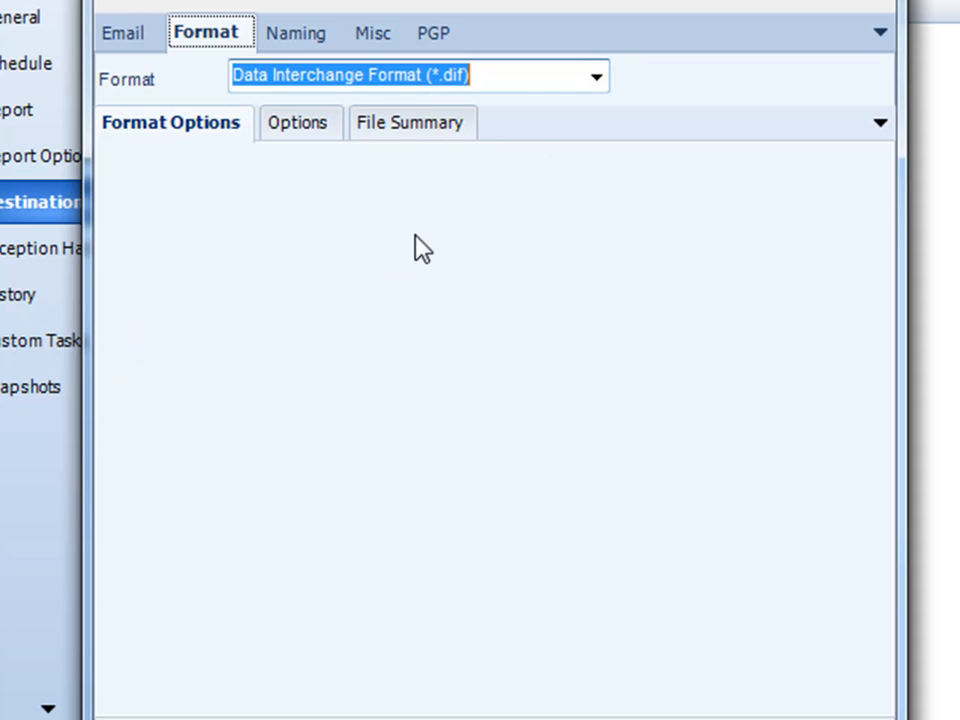
pyautogui.moveTo(312, 360)
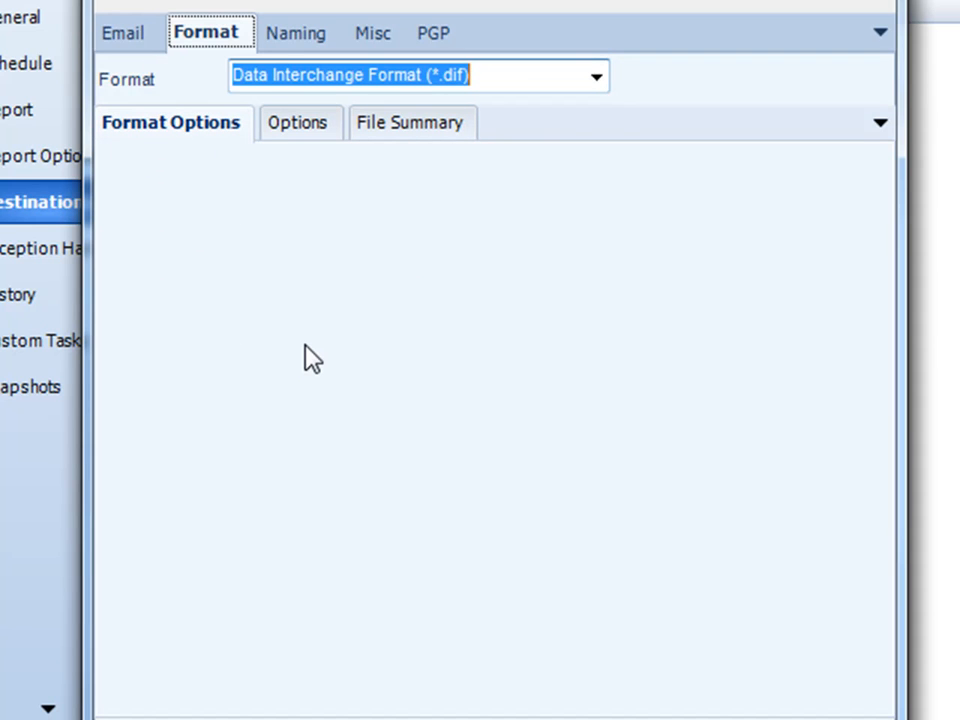
pyautogui.click(596, 76)
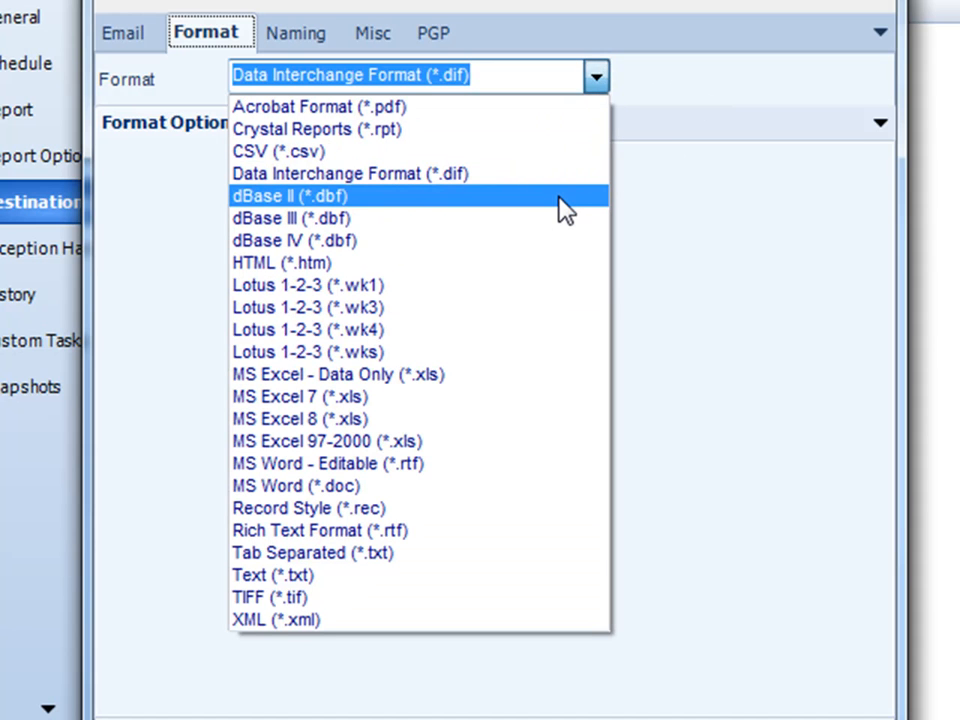
pyautogui.moveTo(476, 218)
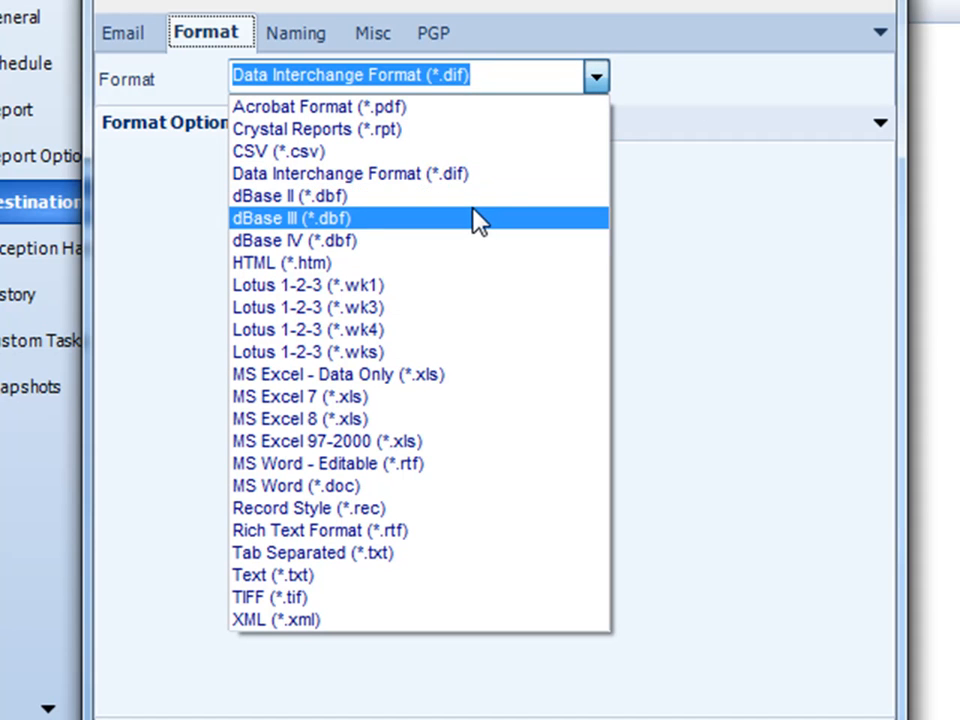
pyautogui.moveTo(456, 218)
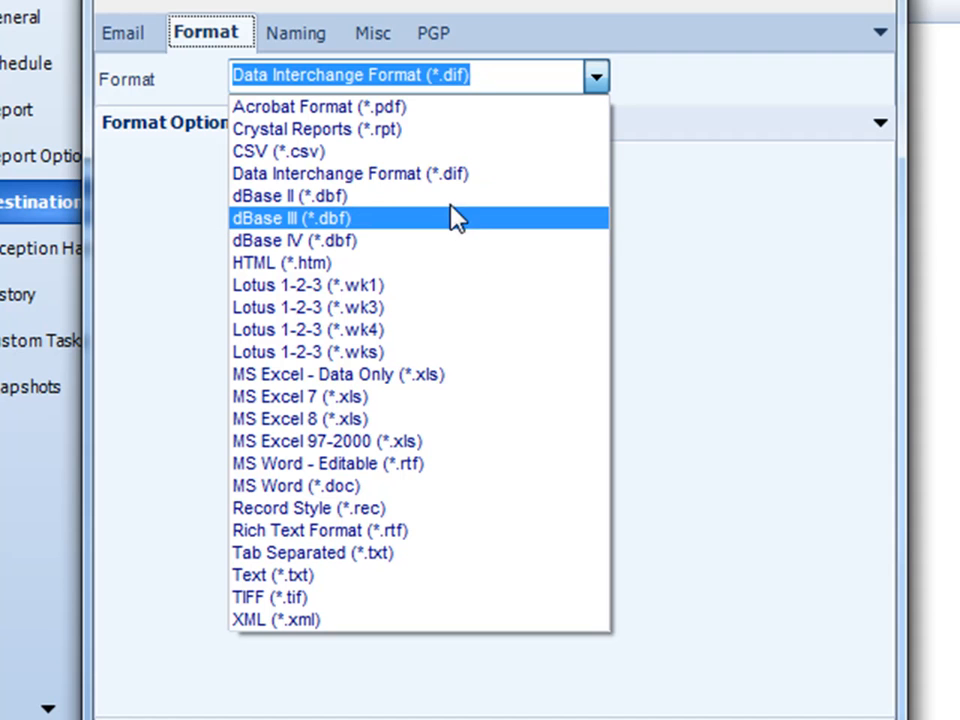
pyautogui.moveTo(420, 224)
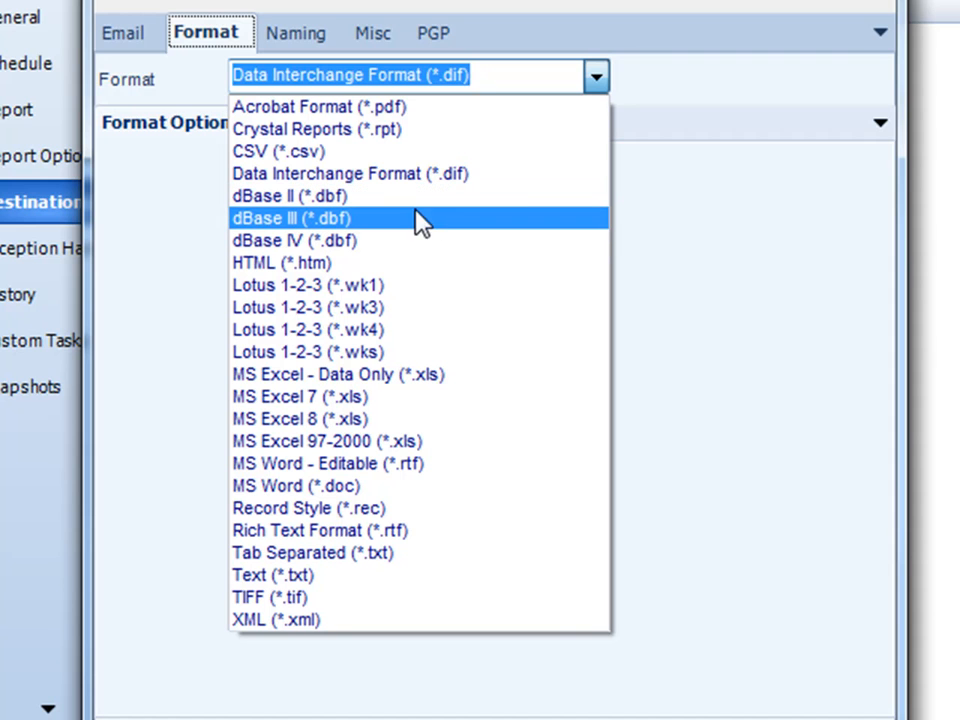
pyautogui.moveTo(400, 244)
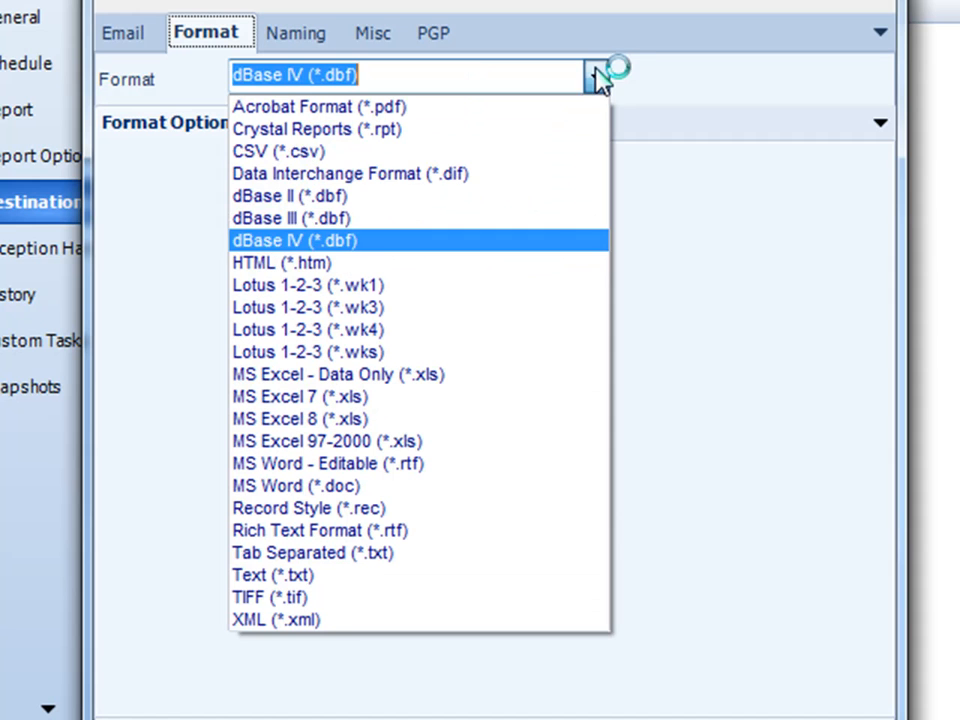
pyautogui.moveTo(500, 262)
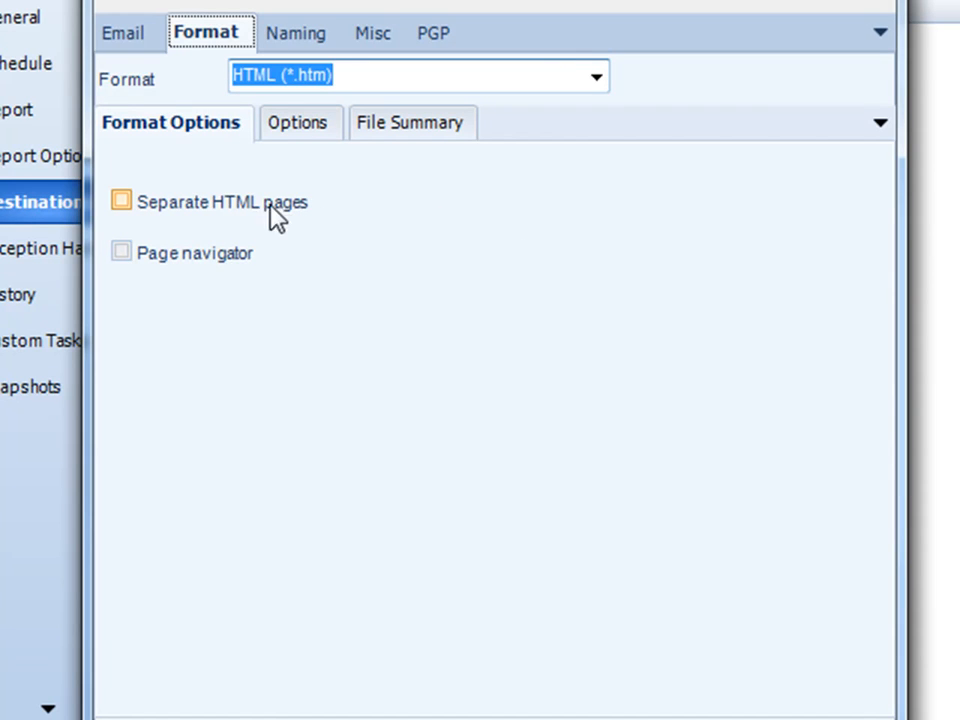
pyautogui.moveTo(208, 218)
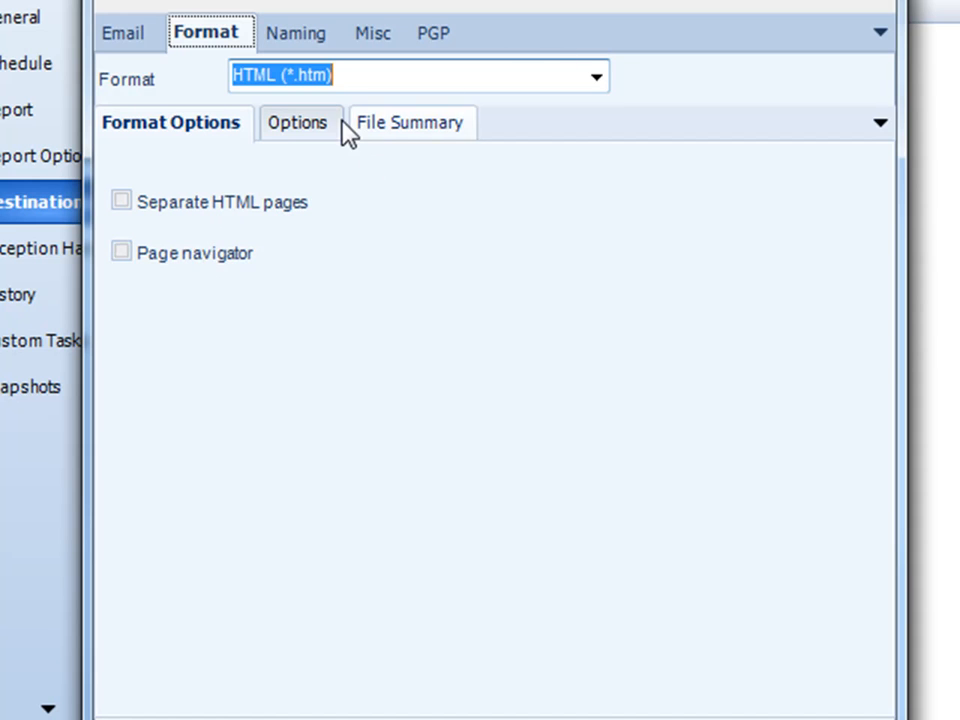
pyautogui.moveTo(822, 208)
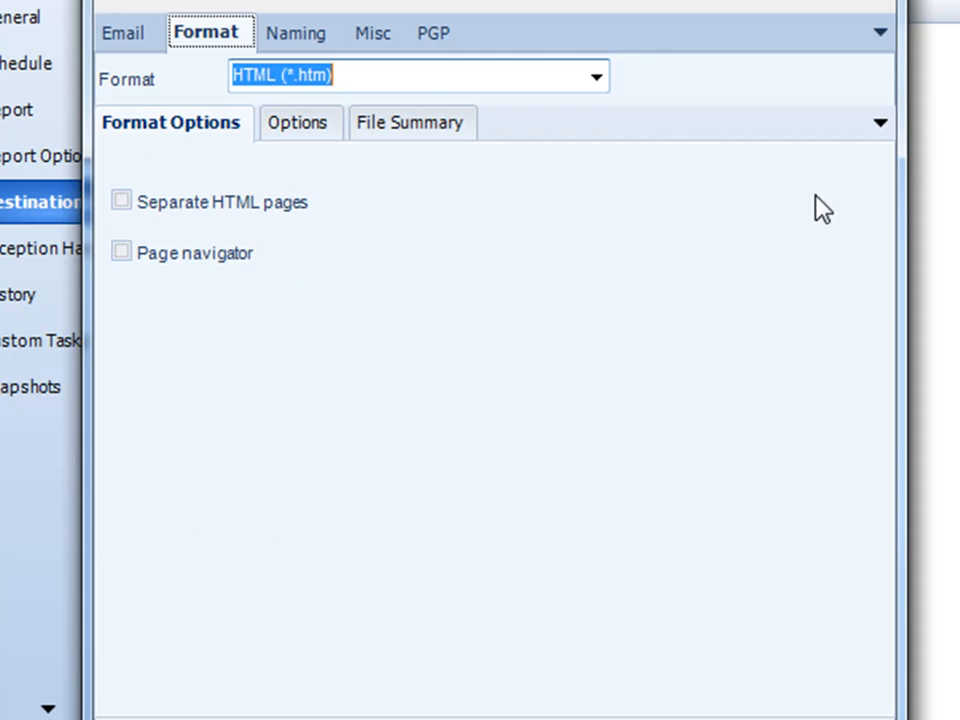
# - Switch the output format to Lotus 1-2-3 (*.wks)
pyautogui.click(596, 76)
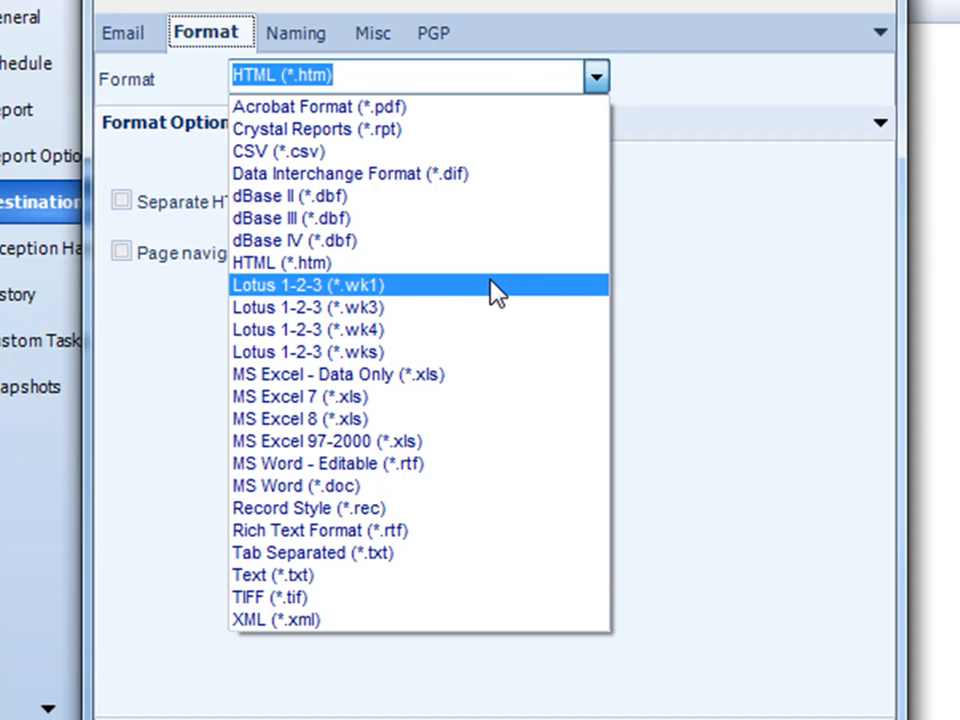
pyautogui.moveTo(344, 308)
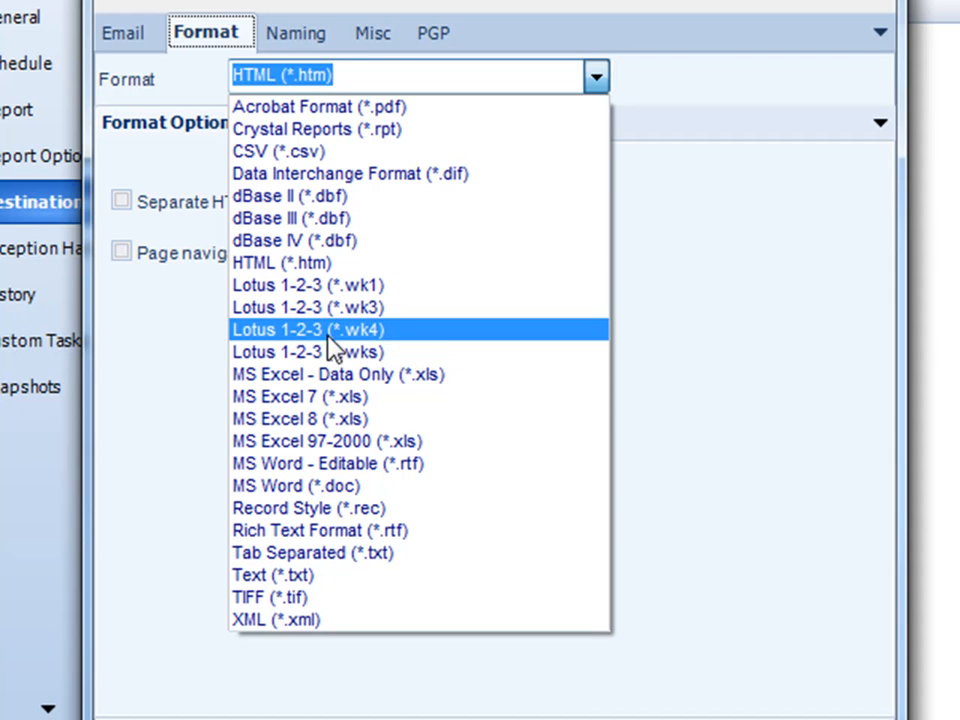
pyautogui.click(306, 284)
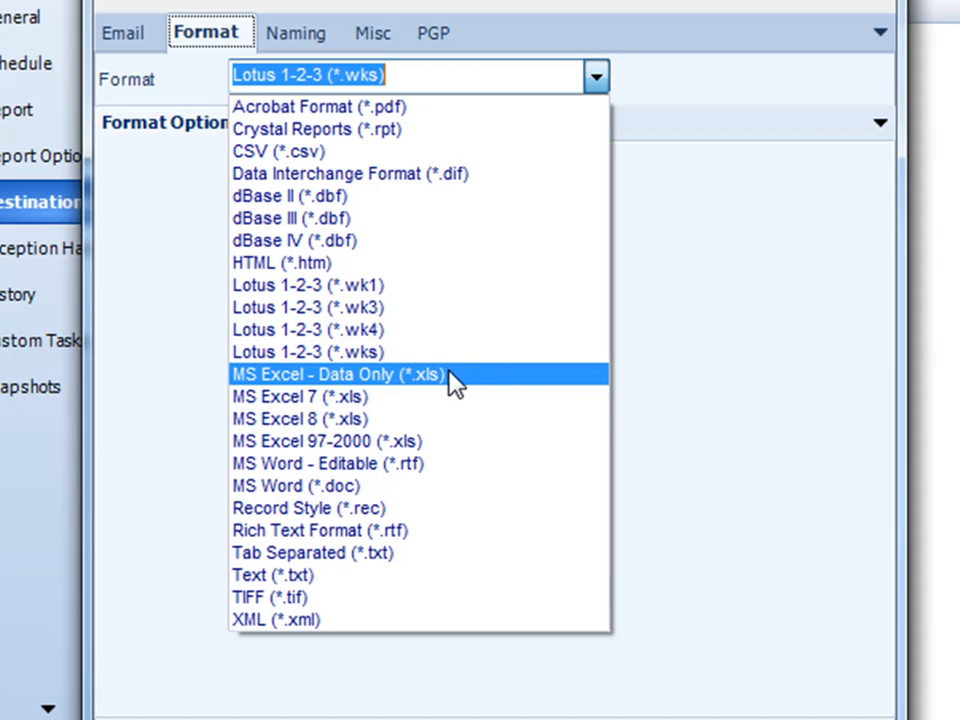
pyautogui.moveTo(390, 390)
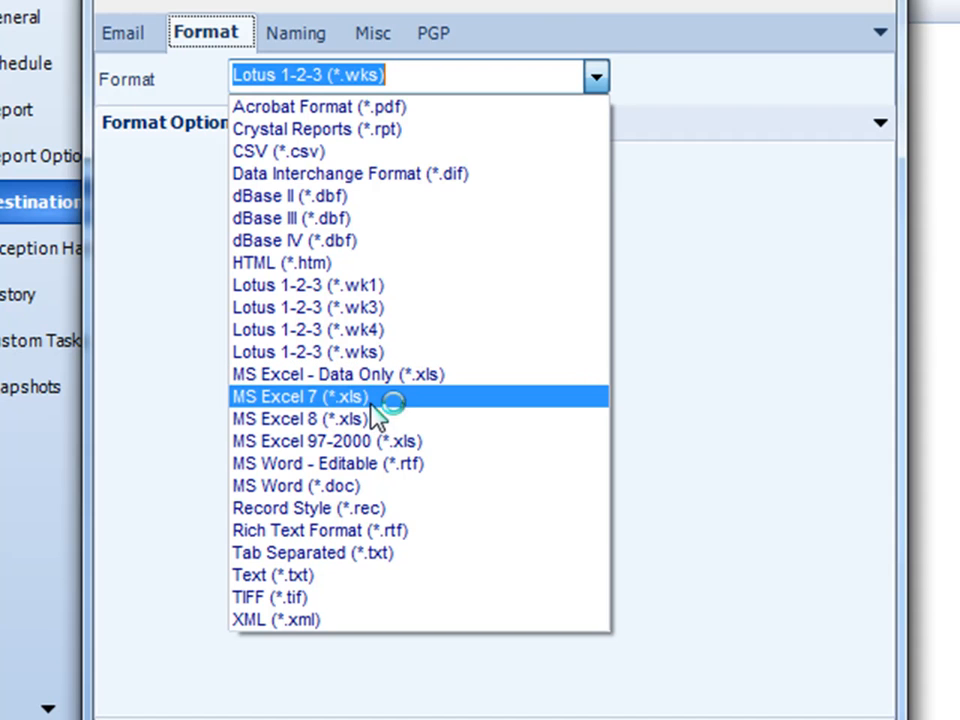
pyautogui.moveTo(440, 450)
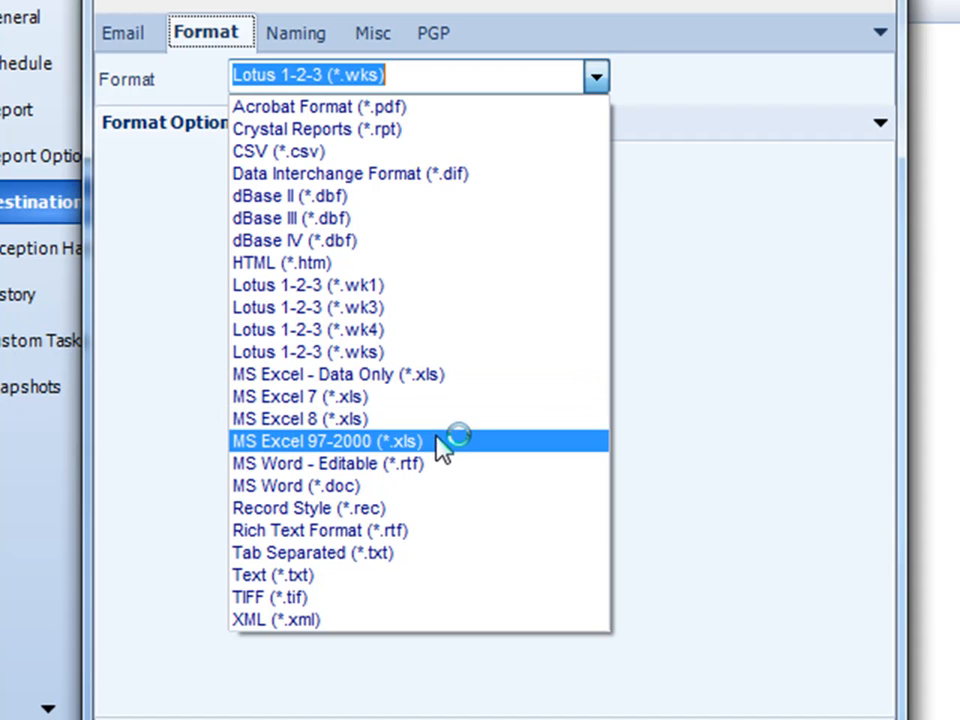
pyautogui.moveTo(444, 456)
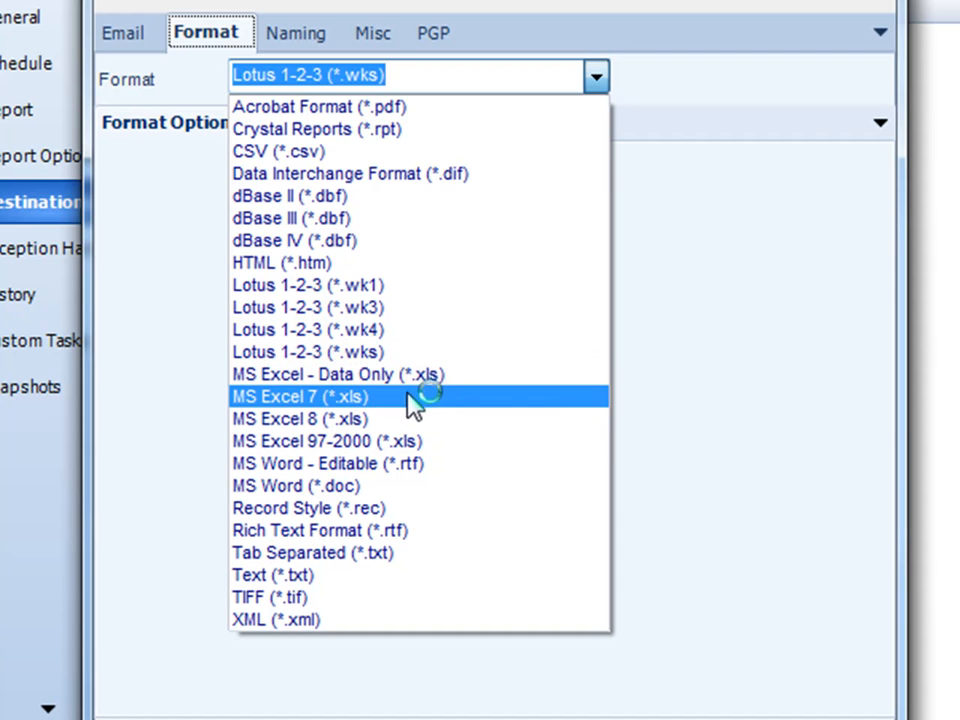
# - Pass through MS Excel - Data Only and its column-width options, then settle on MS Excel 8 (*.xls)
pyautogui.click(342, 374)
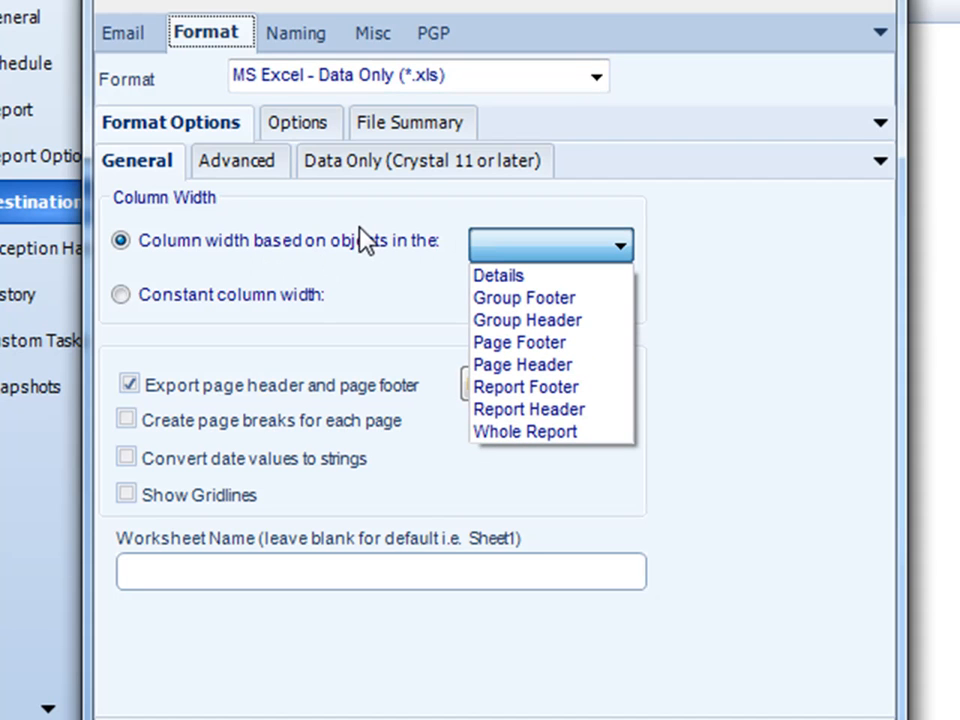
pyautogui.moveTo(310, 310)
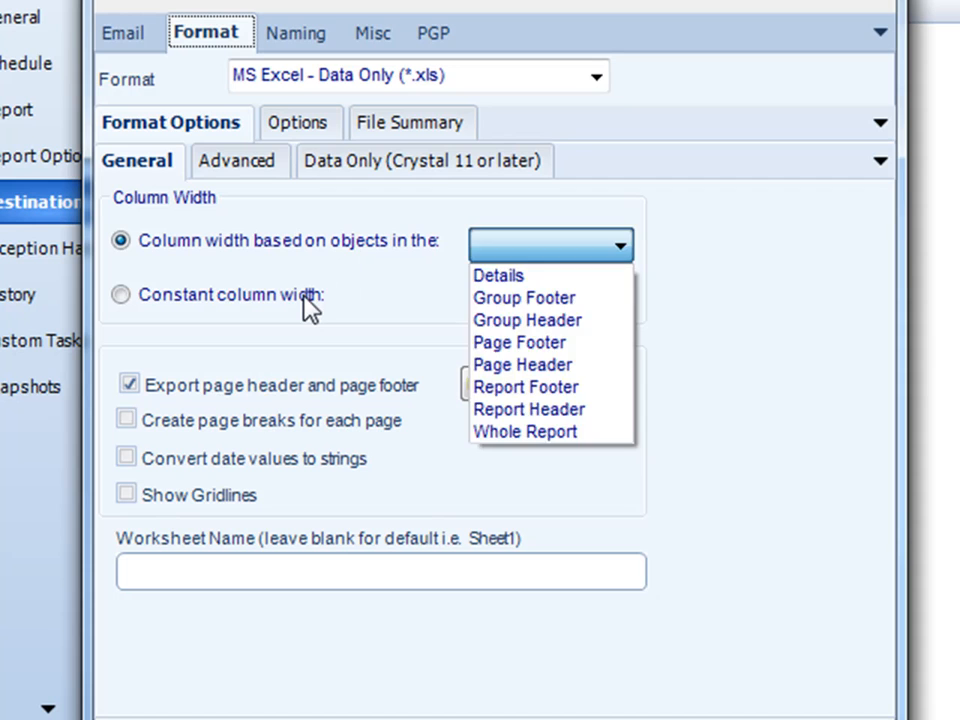
pyautogui.click(120, 294)
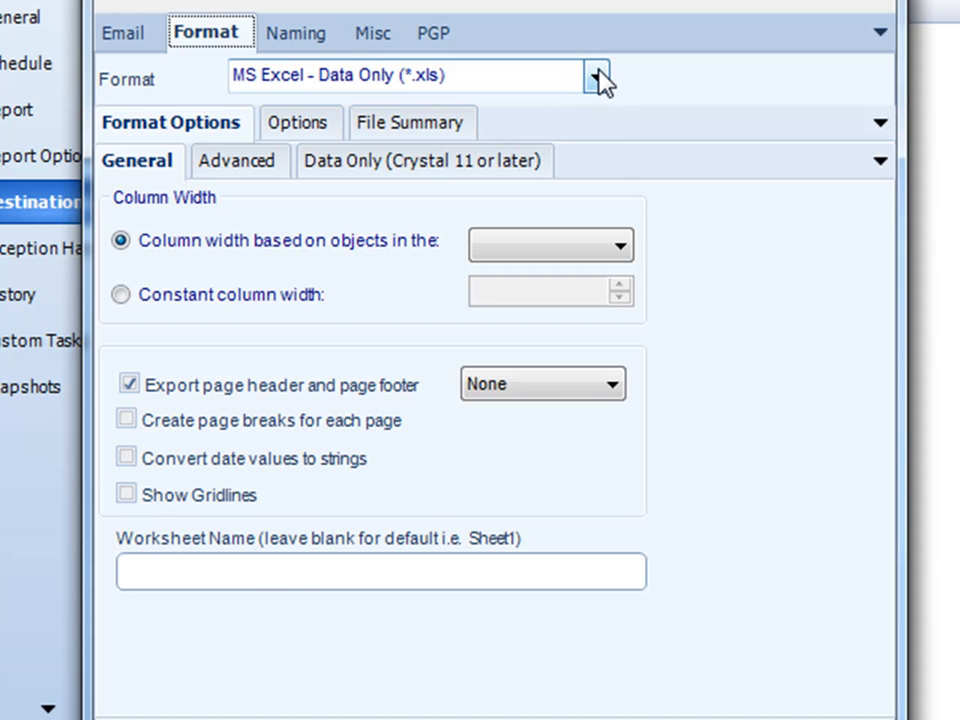
pyautogui.click(596, 76)
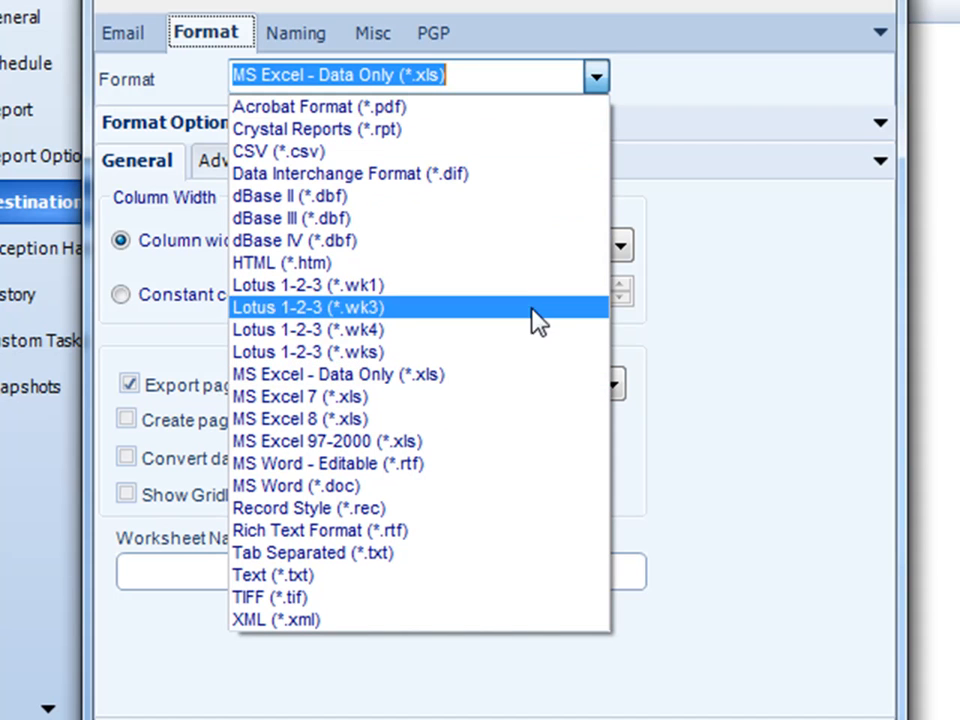
pyautogui.moveTo(510, 396)
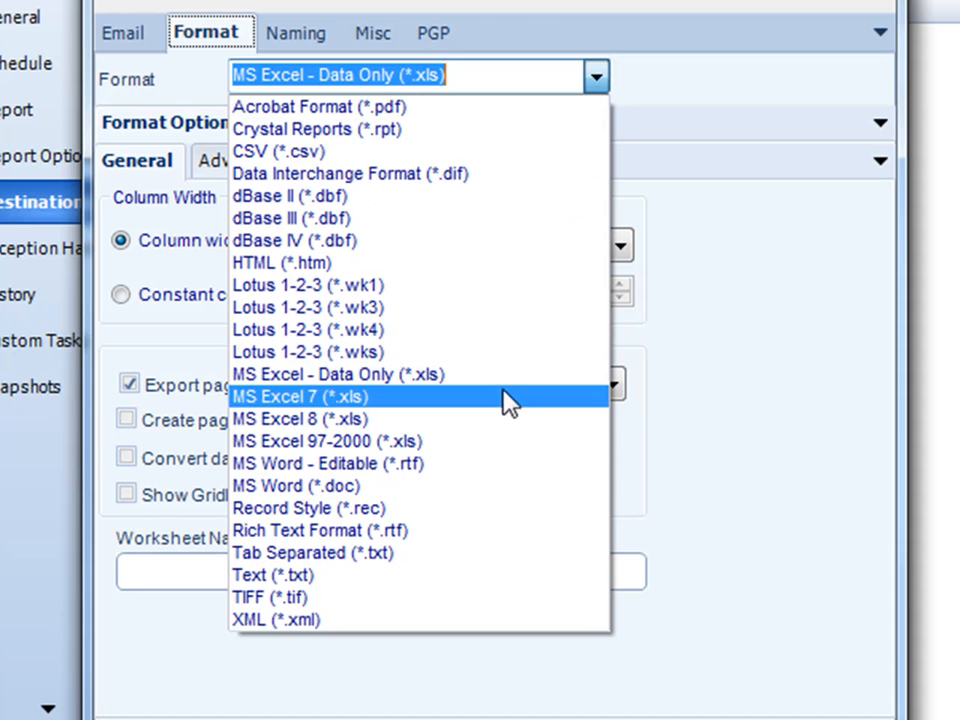
pyautogui.moveTo(500, 464)
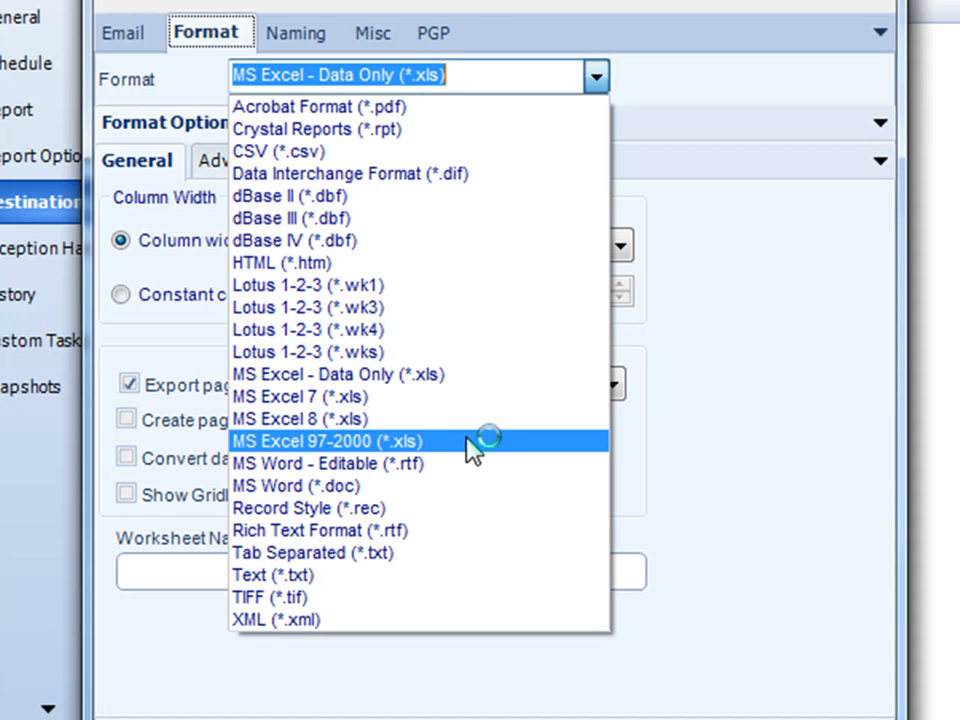
pyautogui.click(300, 418)
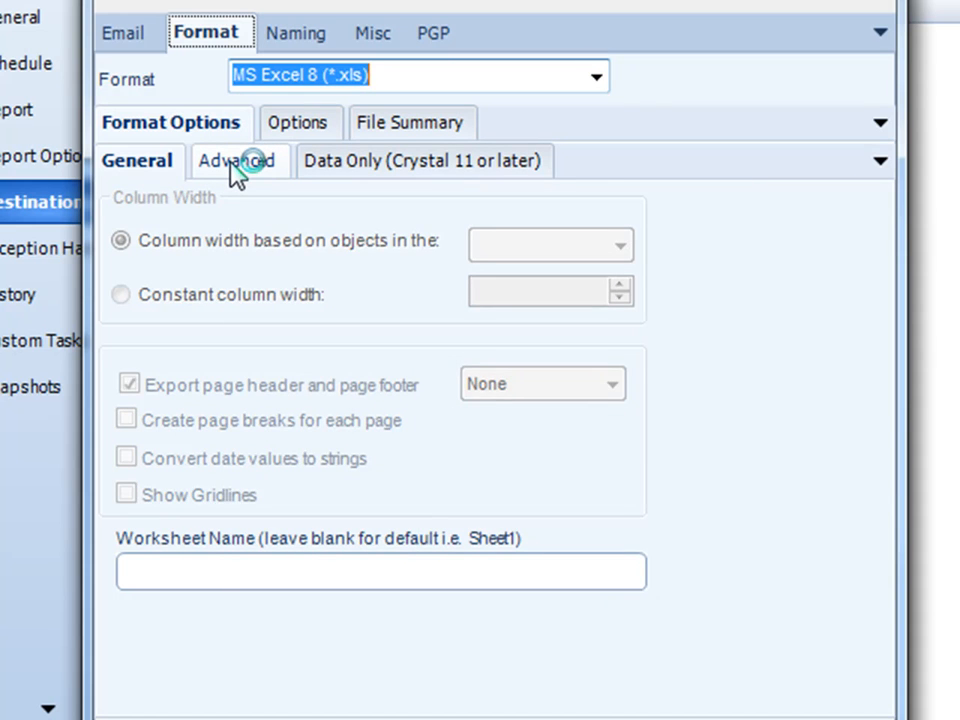
# - In Advanced Excel options, burst groups into worksheets by Customers.Region, leaving workbook password off
pyautogui.click(236, 160)
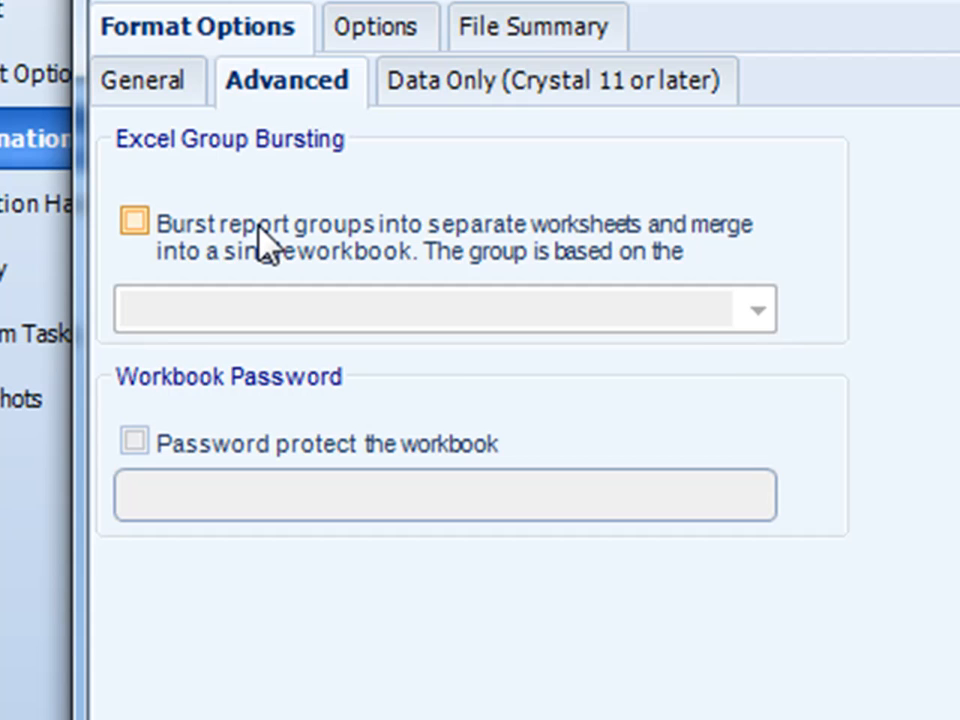
pyautogui.click(136, 222)
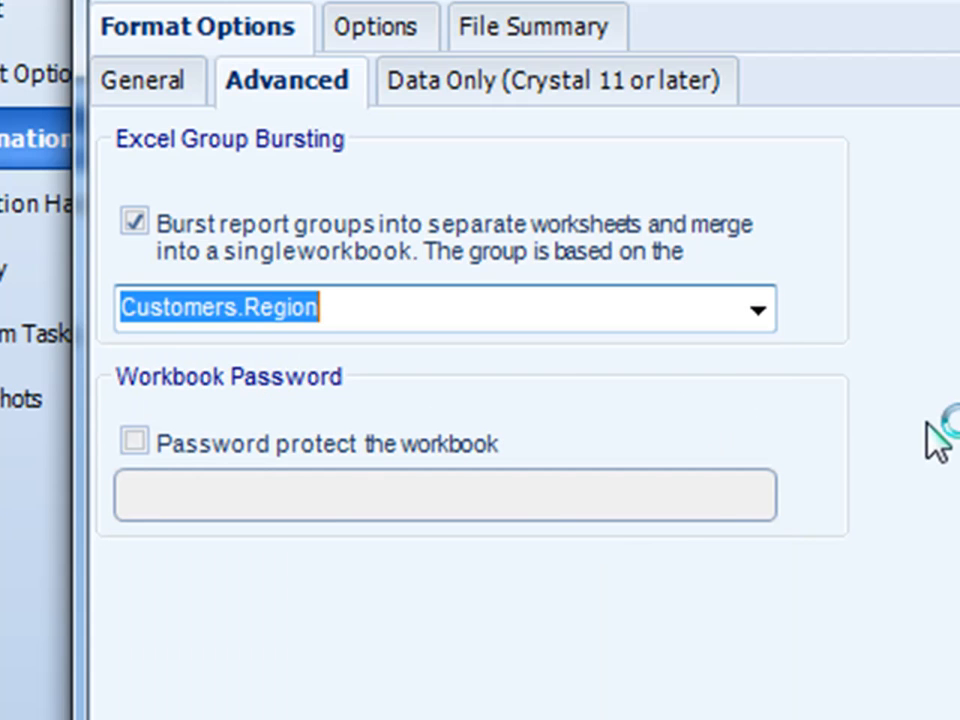
pyautogui.click(134, 442)
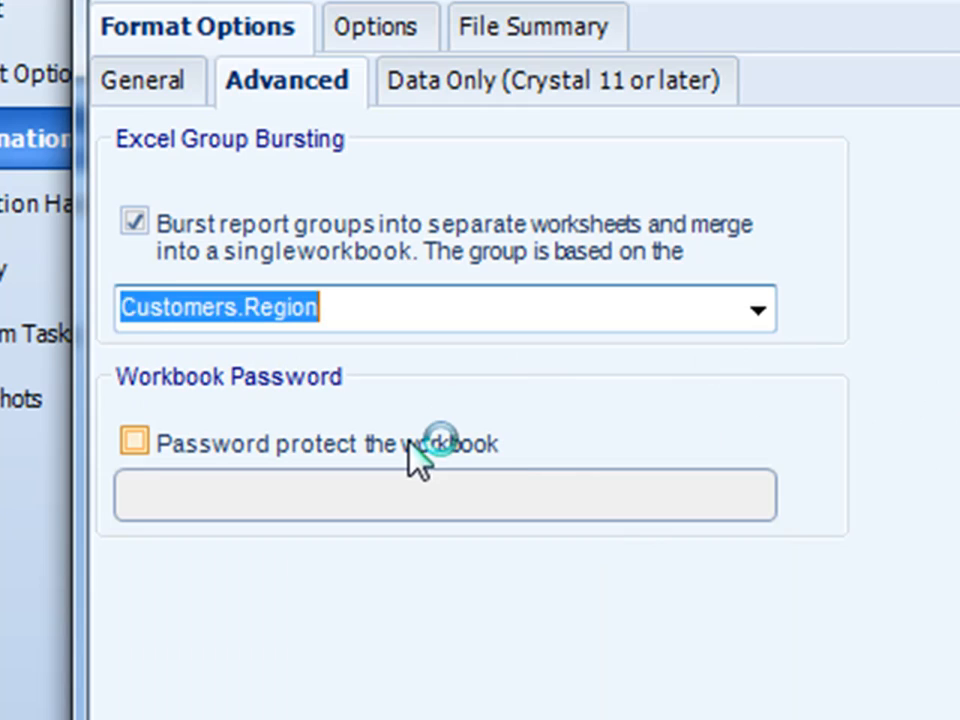
pyautogui.click(132, 444)
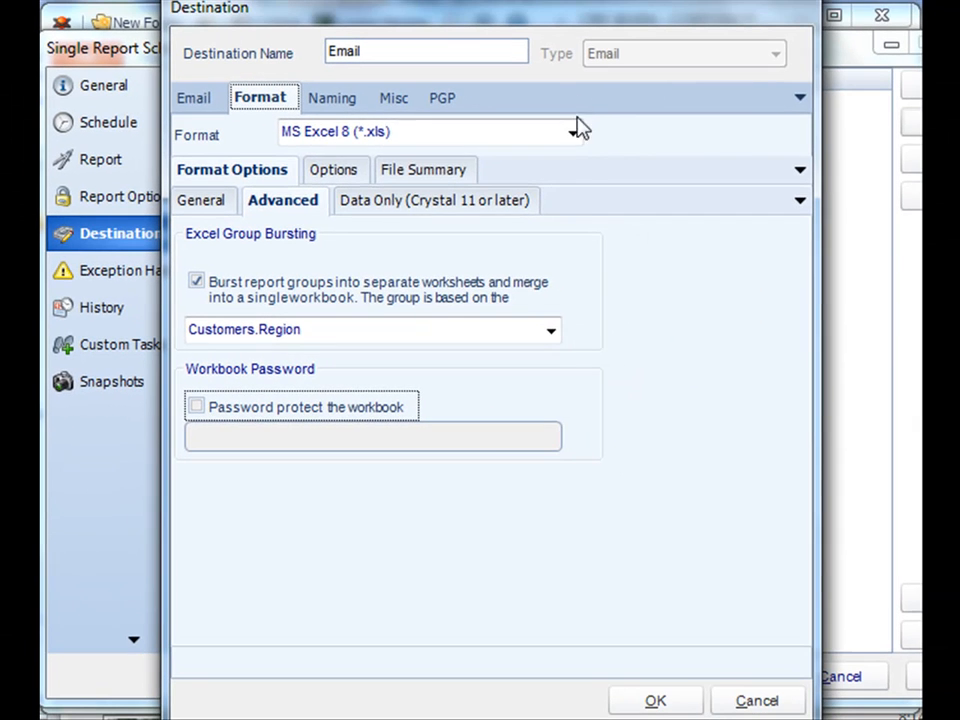
# - Switch the format to MS Word - Editable, then MS Word (*.doc)
pyautogui.click(572, 132)
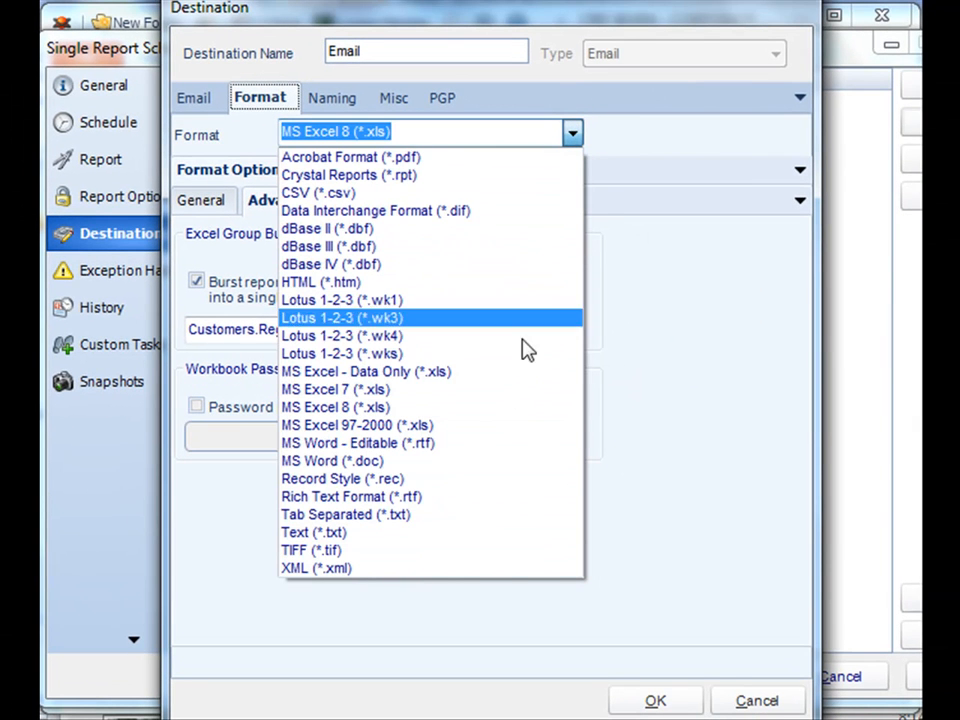
pyautogui.moveTo(490, 444)
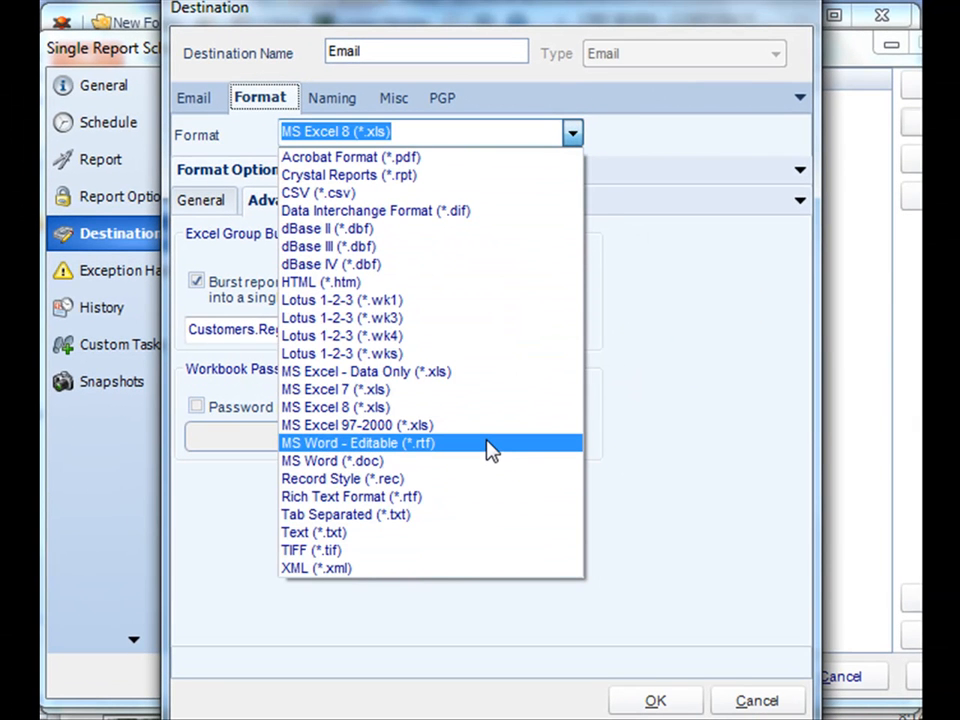
pyautogui.click(358, 442)
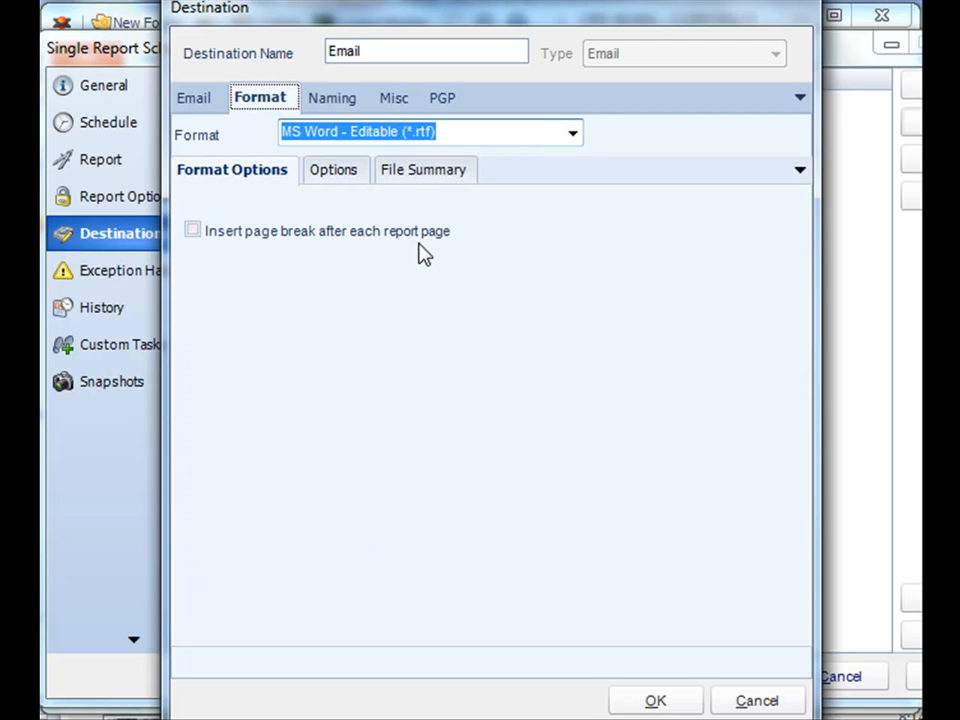
pyautogui.click(572, 132)
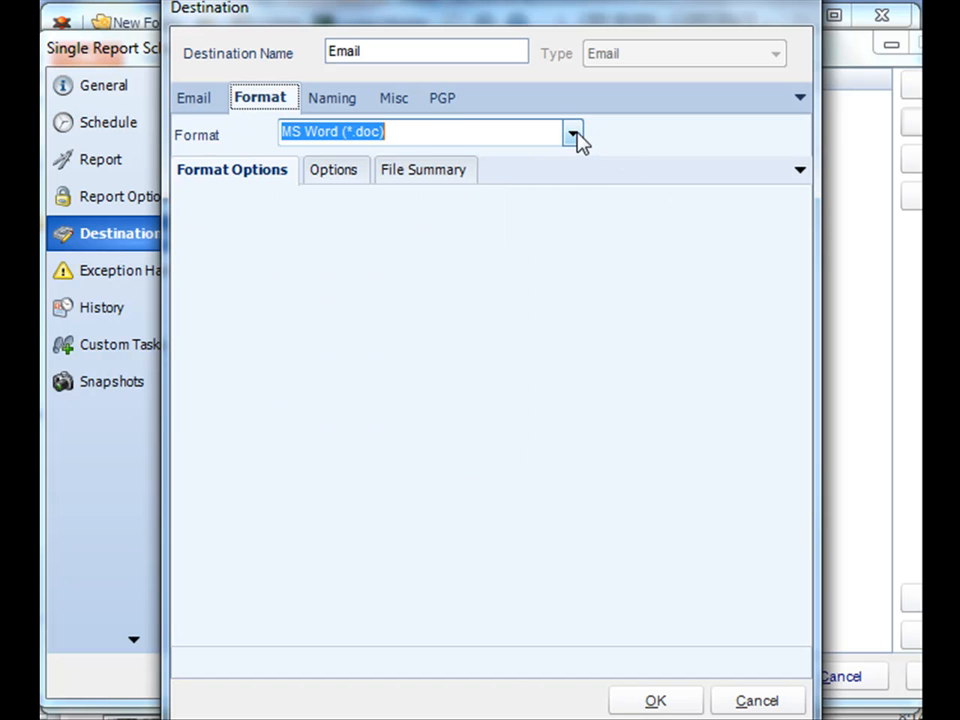
pyautogui.click(572, 132)
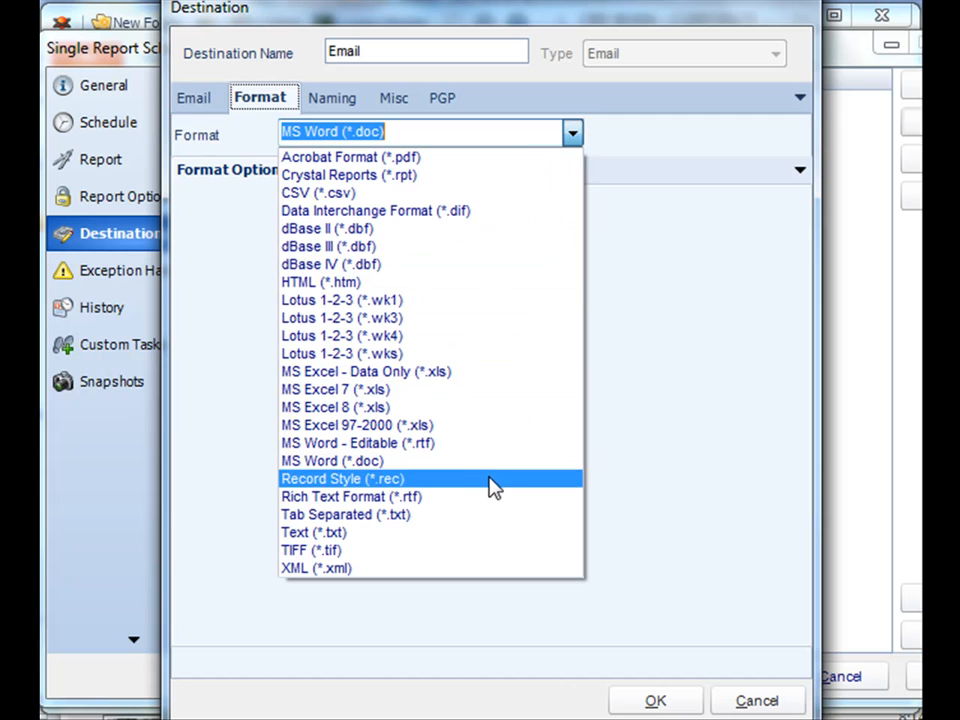
# - Switch the format to Record Style, then Rich Text Format (*.rtf) with no options
pyautogui.click(342, 478)
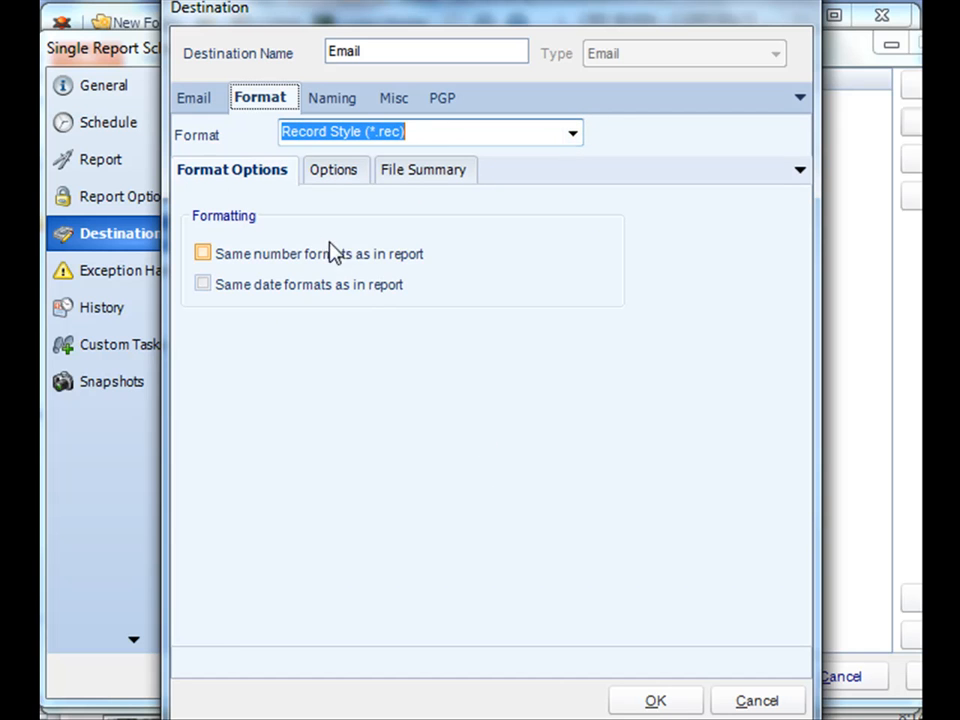
pyautogui.click(204, 284)
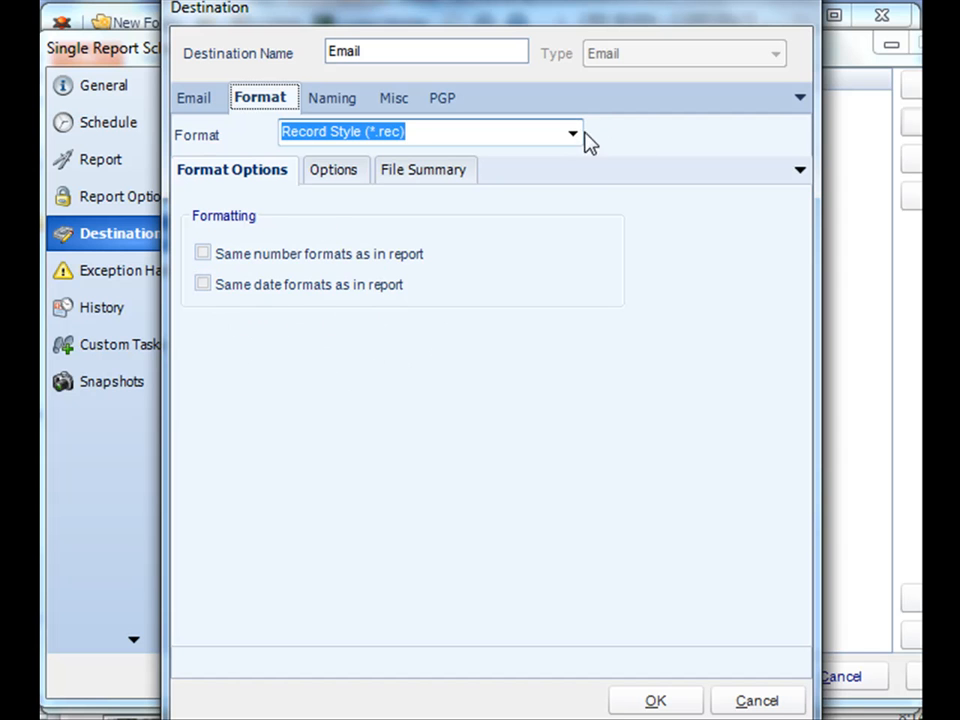
pyautogui.click(572, 132)
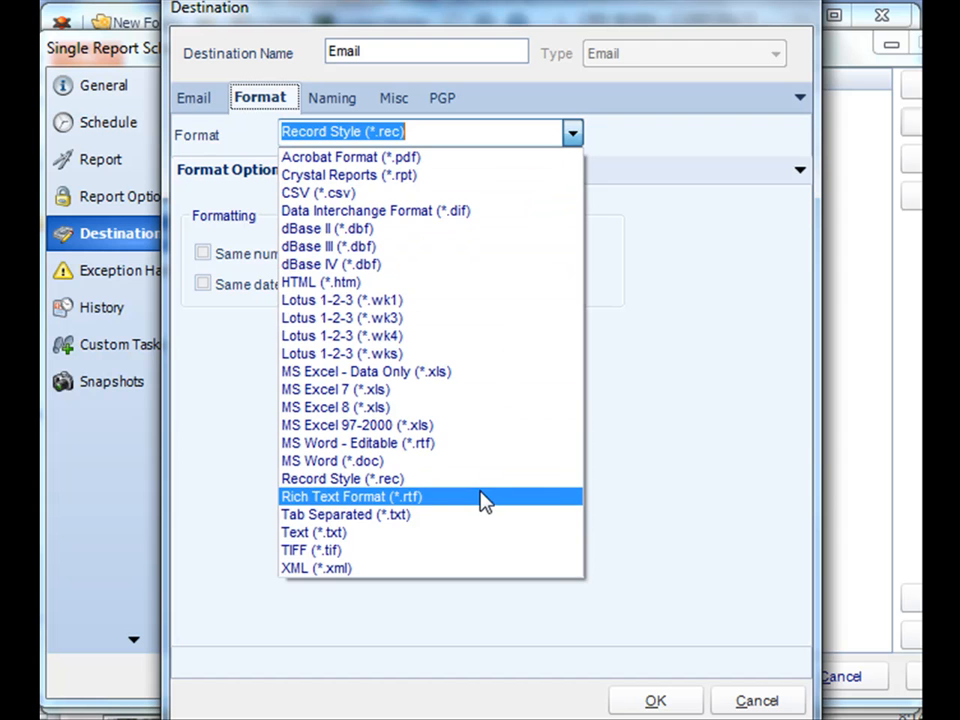
pyautogui.click(352, 496)
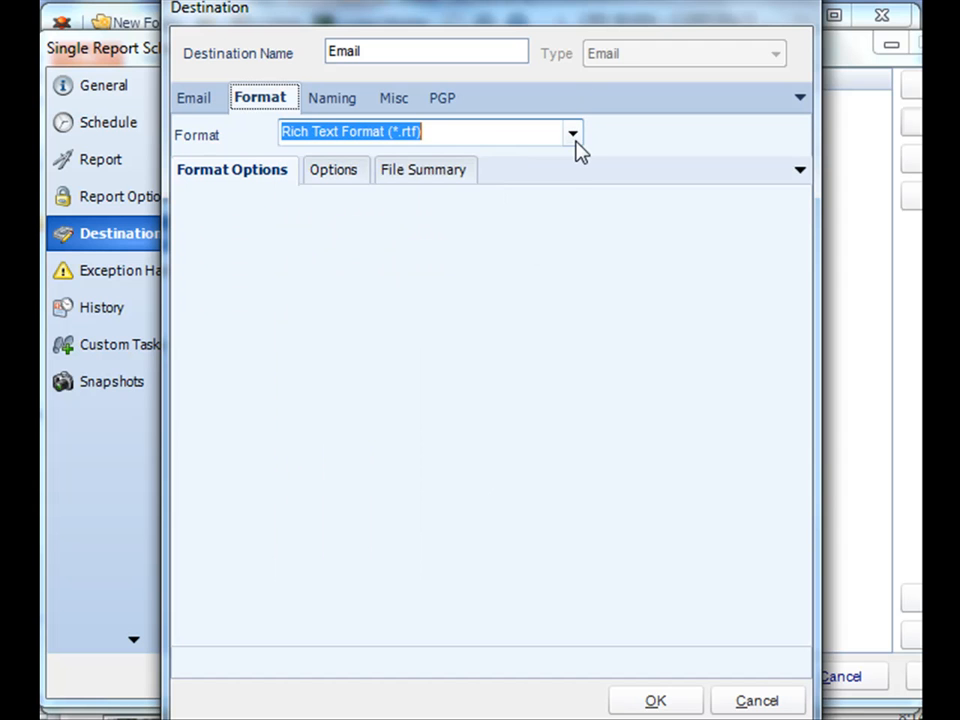
# - Switch the format to Tab Separated, then Text (*.txt) showing 60 lines per page, 9 characters per inch
pyautogui.click(572, 132)
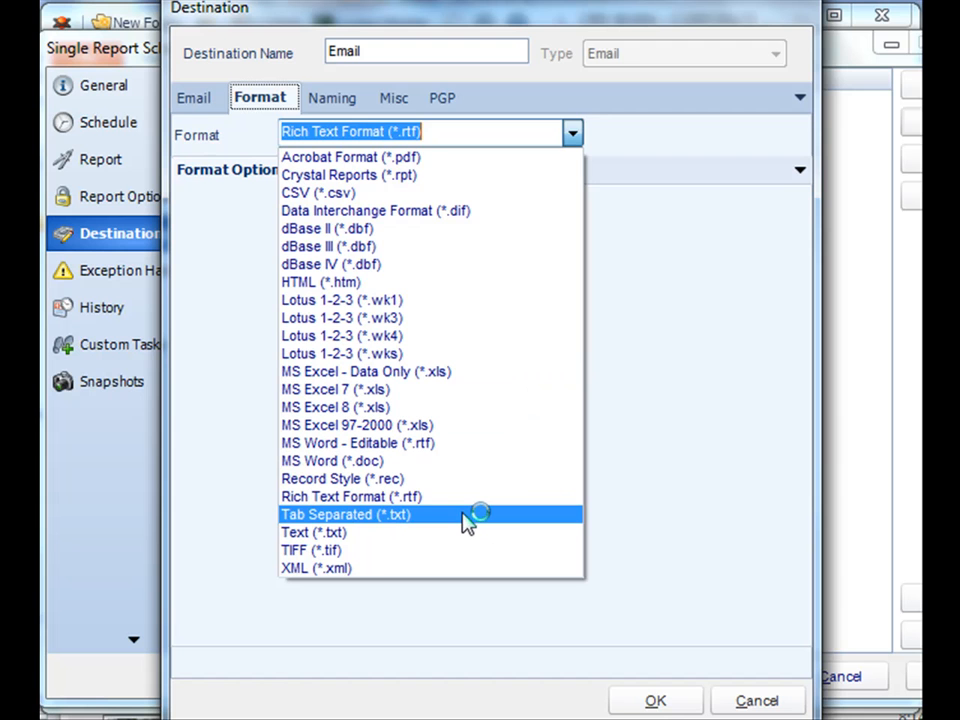
pyautogui.click(344, 514)
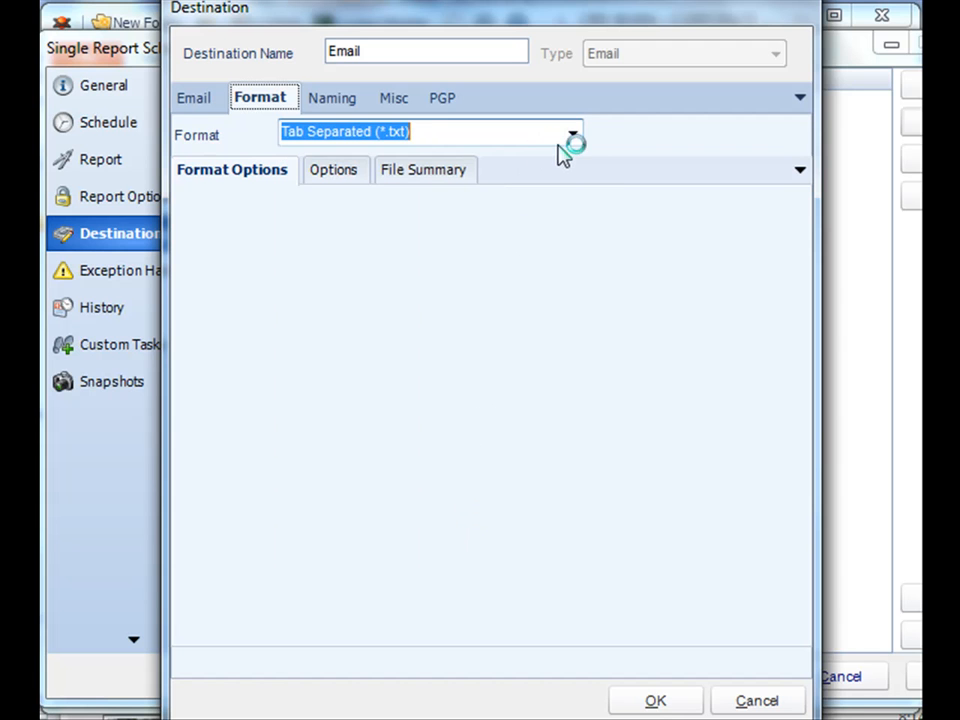
pyautogui.click(572, 132)
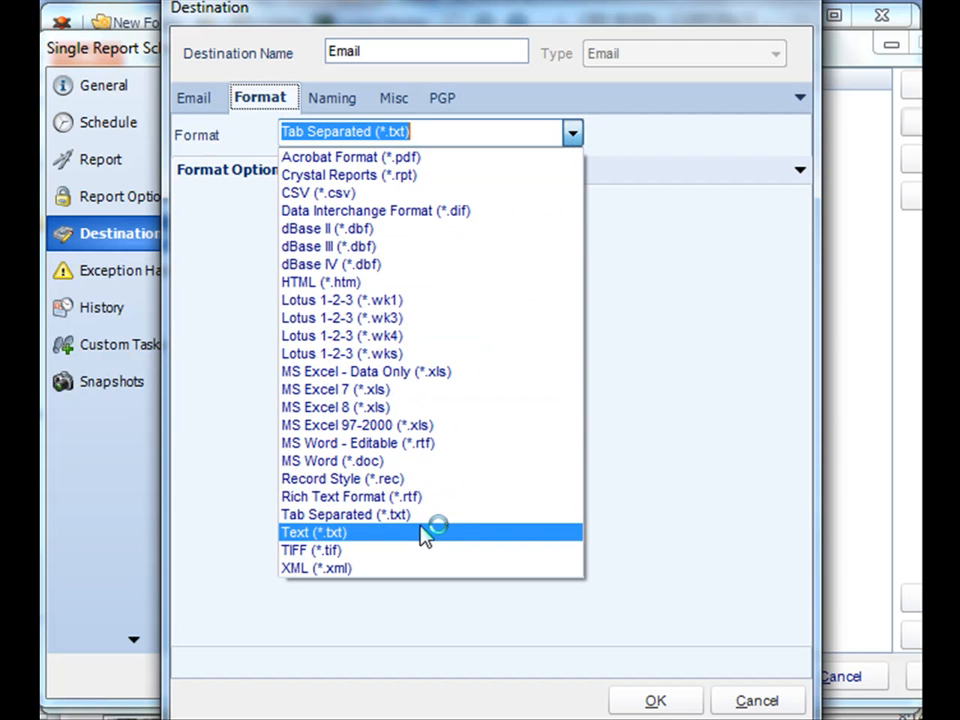
pyautogui.click(314, 532)
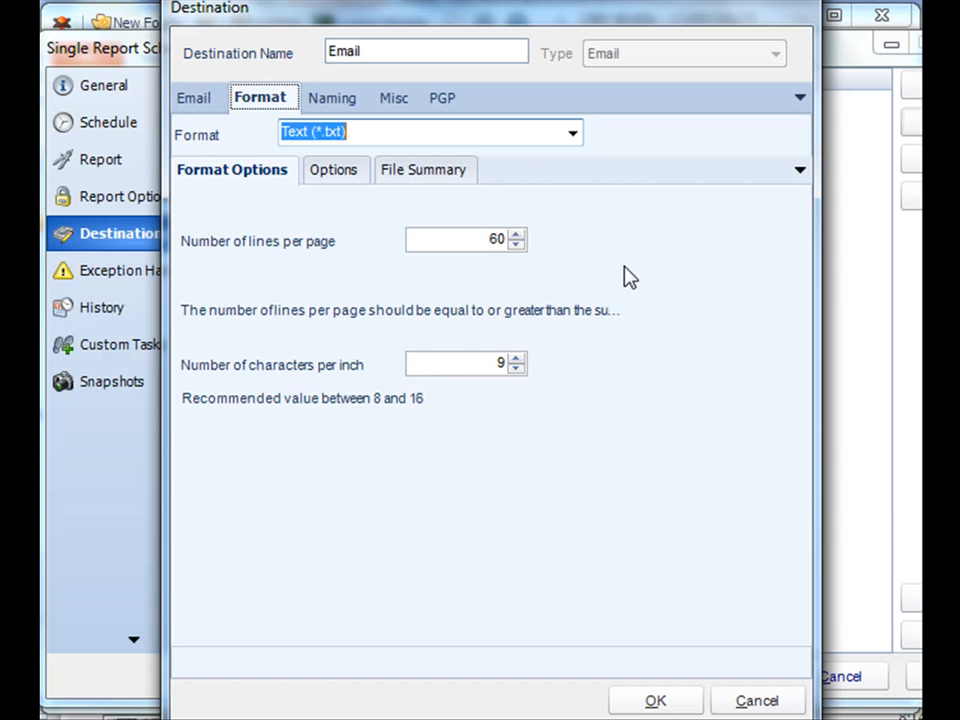
pyautogui.click(572, 132)
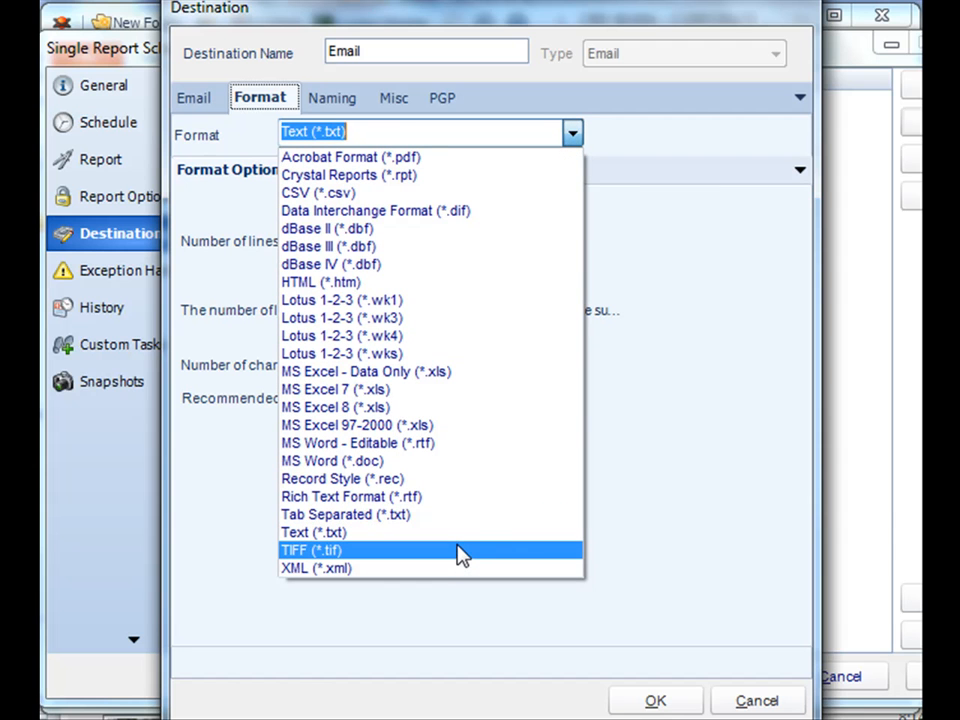
# - Select TIFF (*.tif), untick the CRD default to review compression options, then restore the default
pyautogui.click(312, 548)
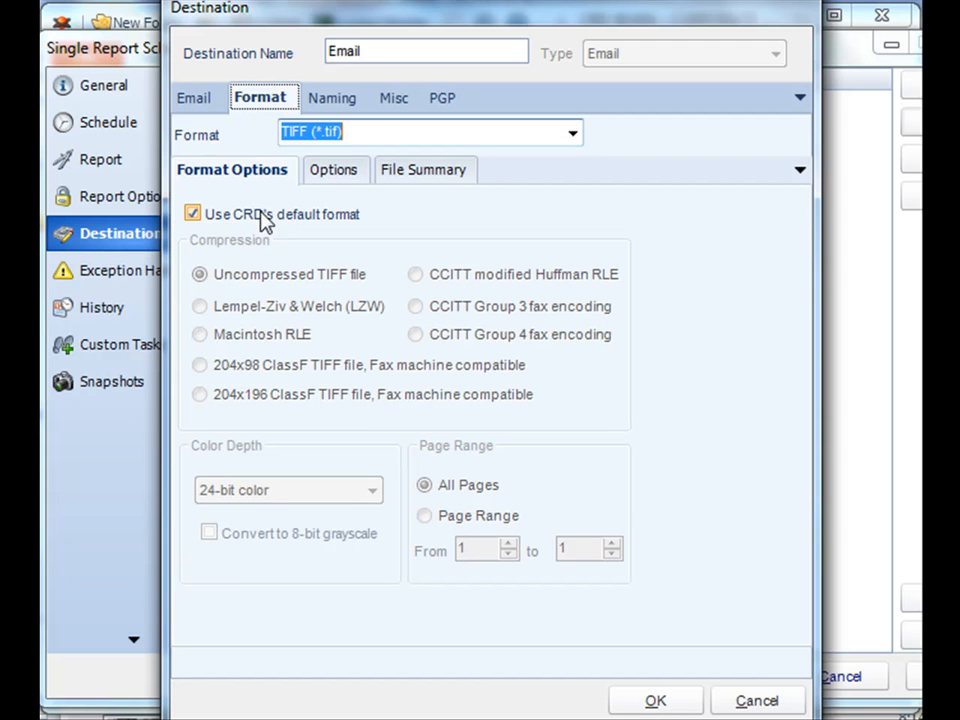
pyautogui.click(192, 214)
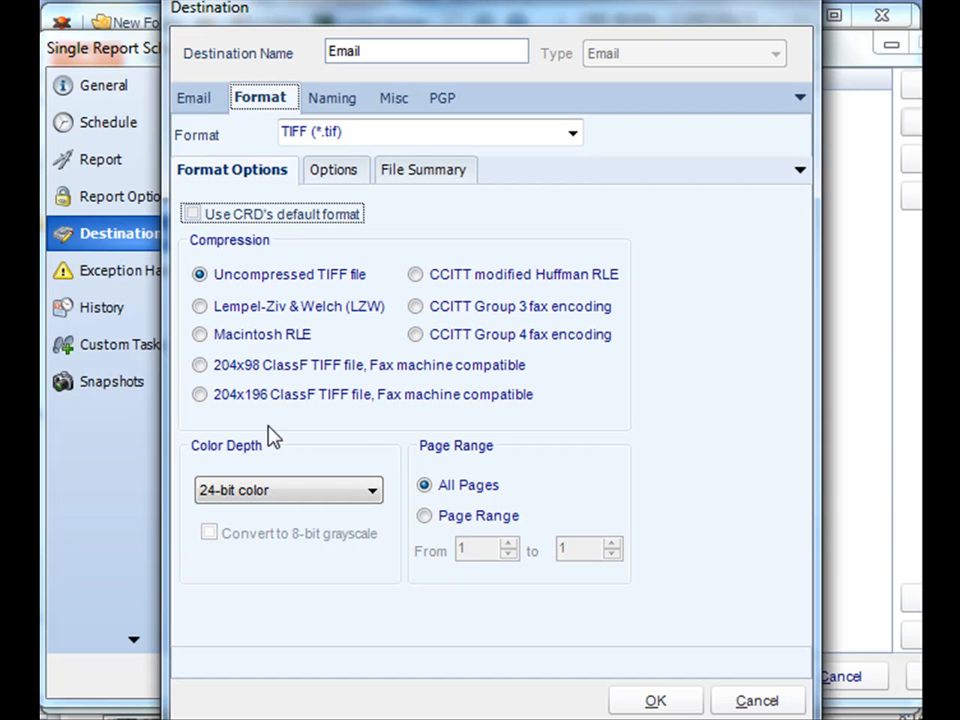
pyautogui.click(200, 394)
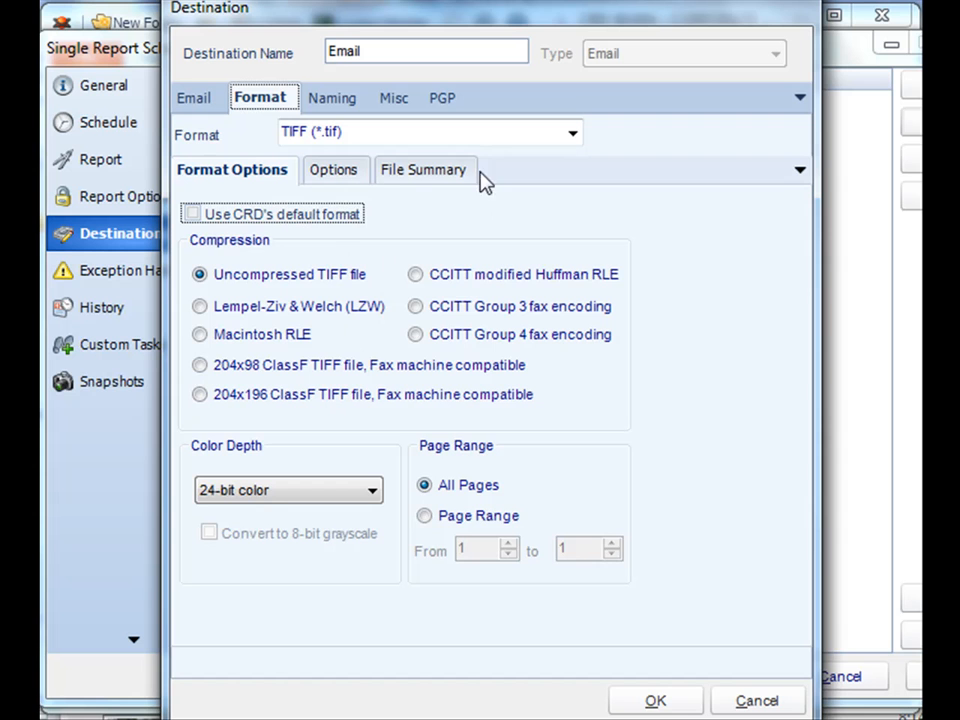
pyautogui.click(192, 214)
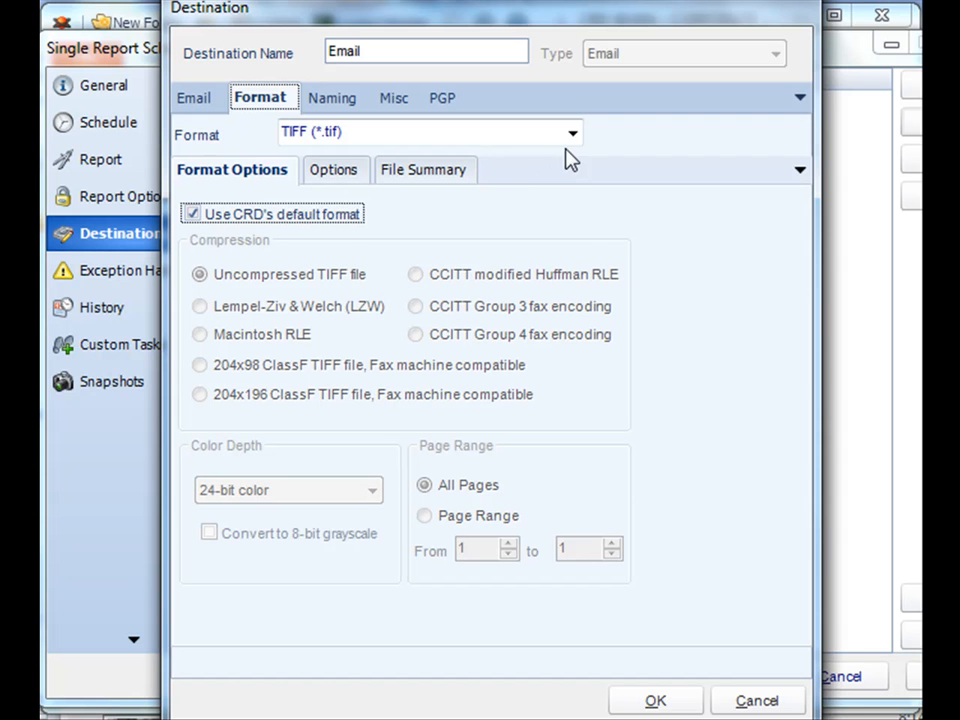
# - Switch the format to XML (*.xml), which shows no format options
pyautogui.click(572, 132)
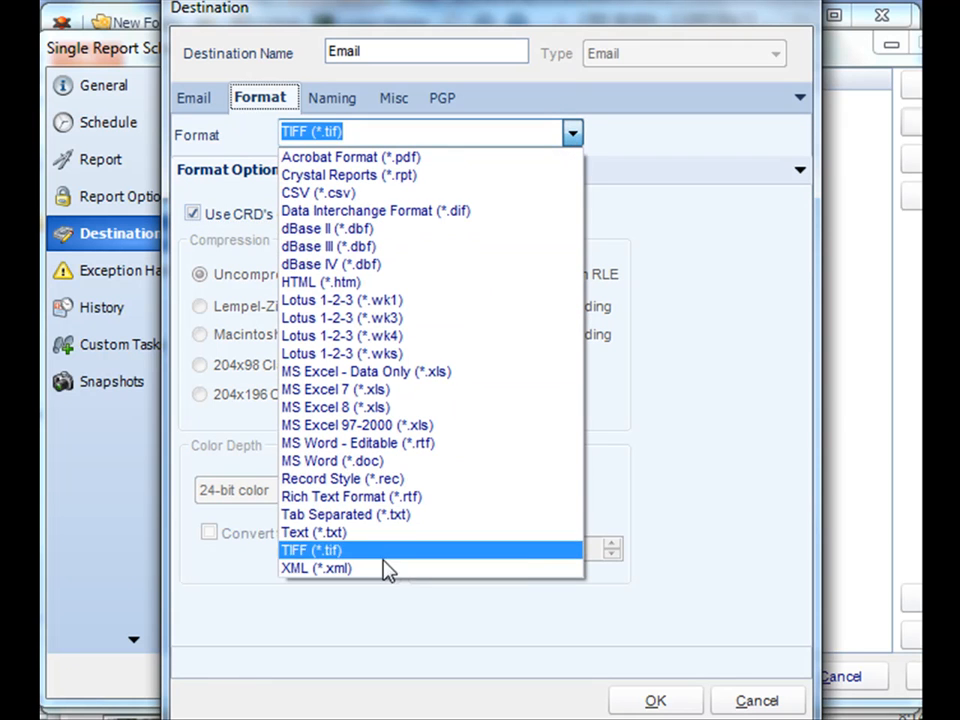
pyautogui.click(316, 568)
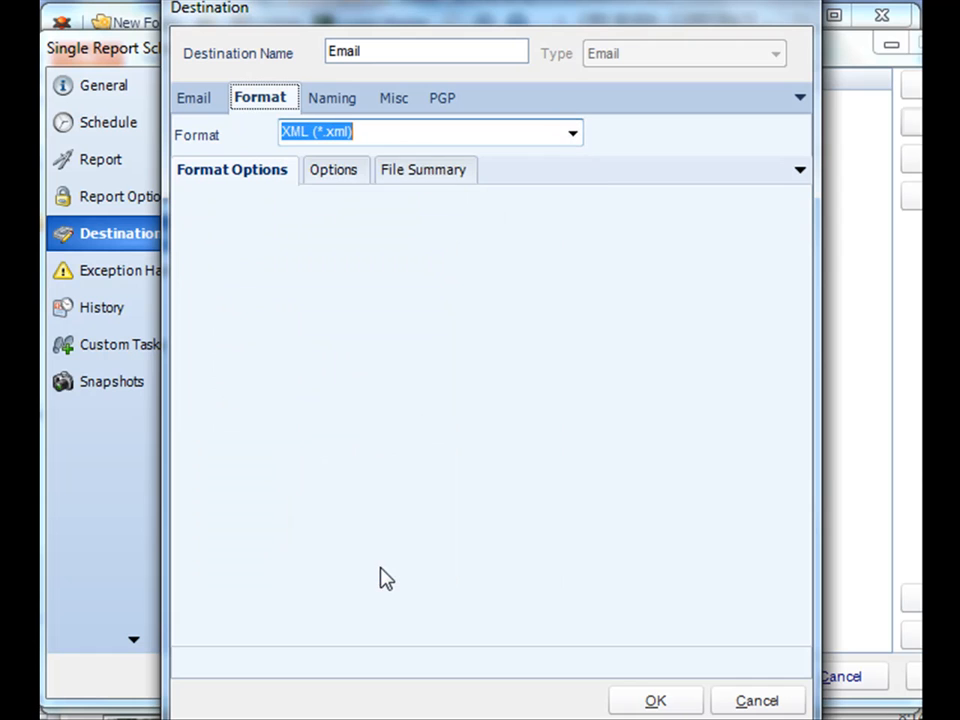
pyautogui.moveTo(460, 488)
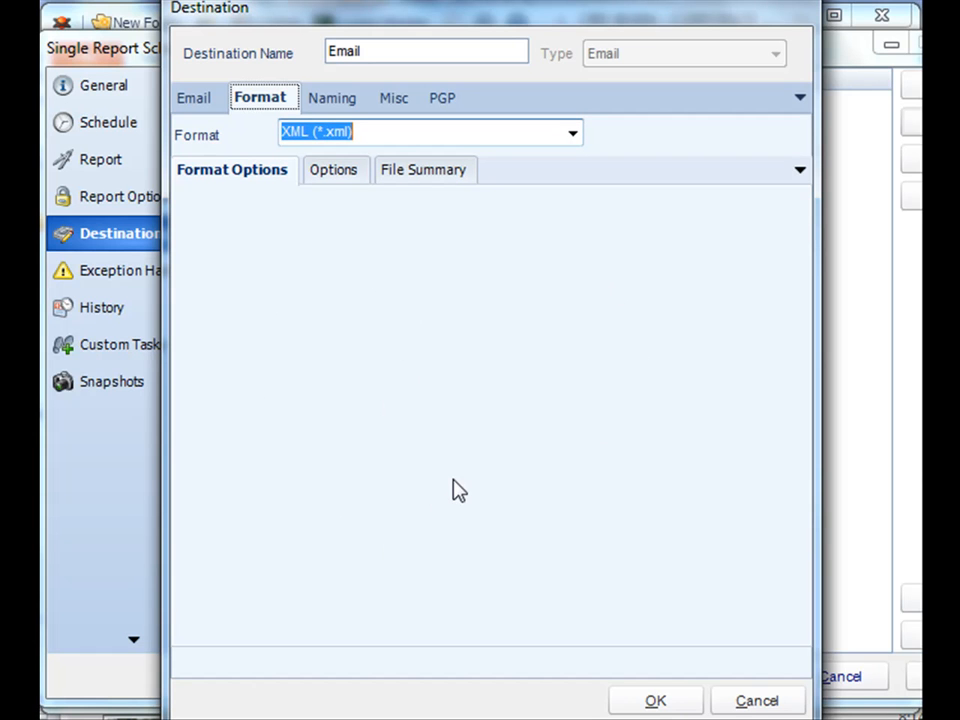
pyautogui.click(572, 132)
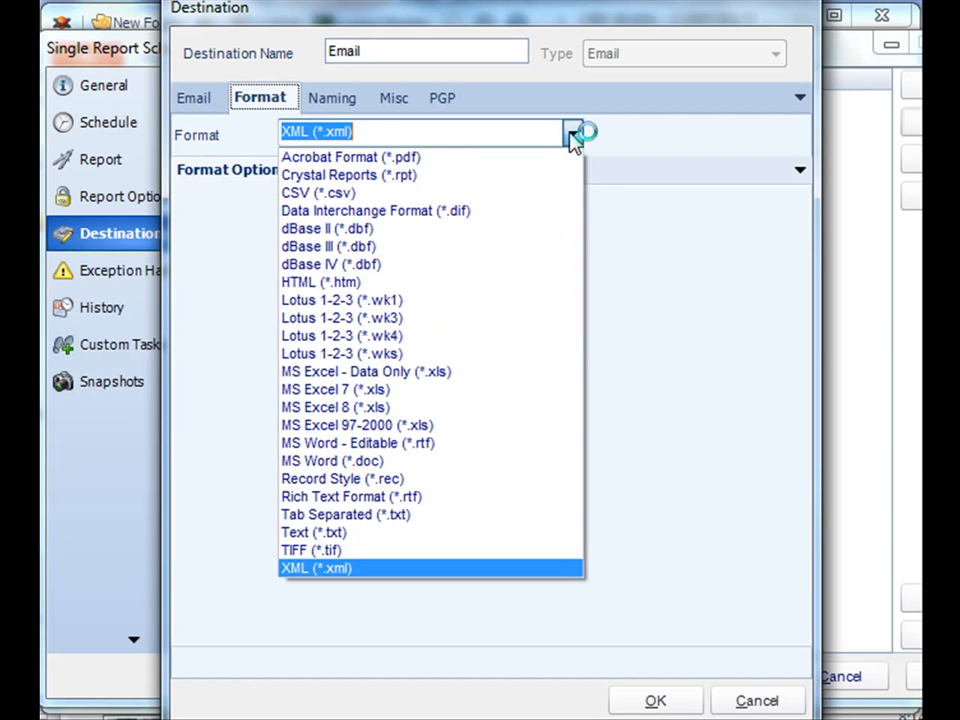